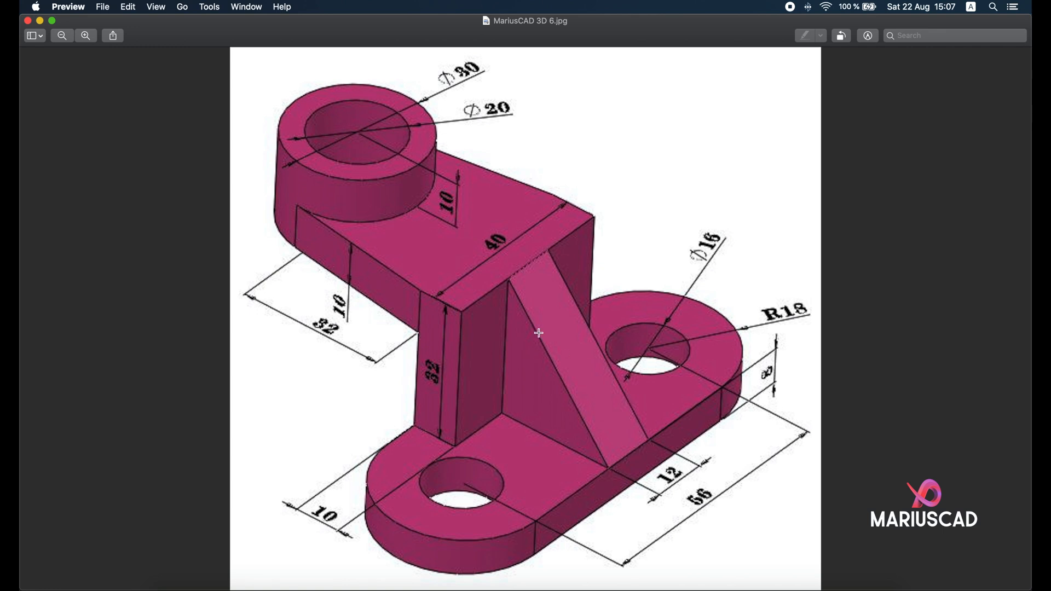
mouse_move(613, 167)
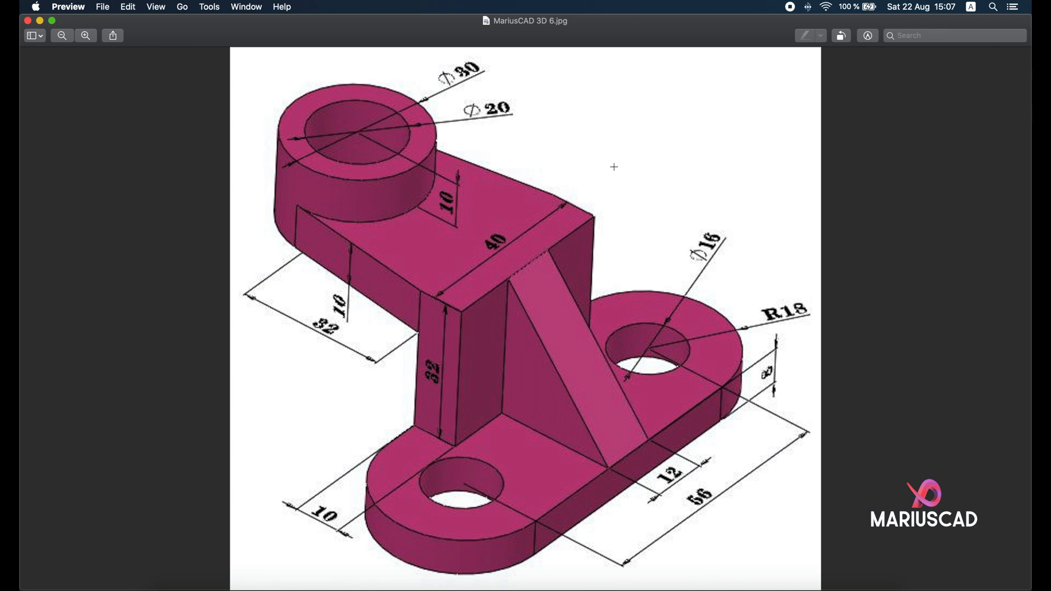
mouse_move(629, 180)
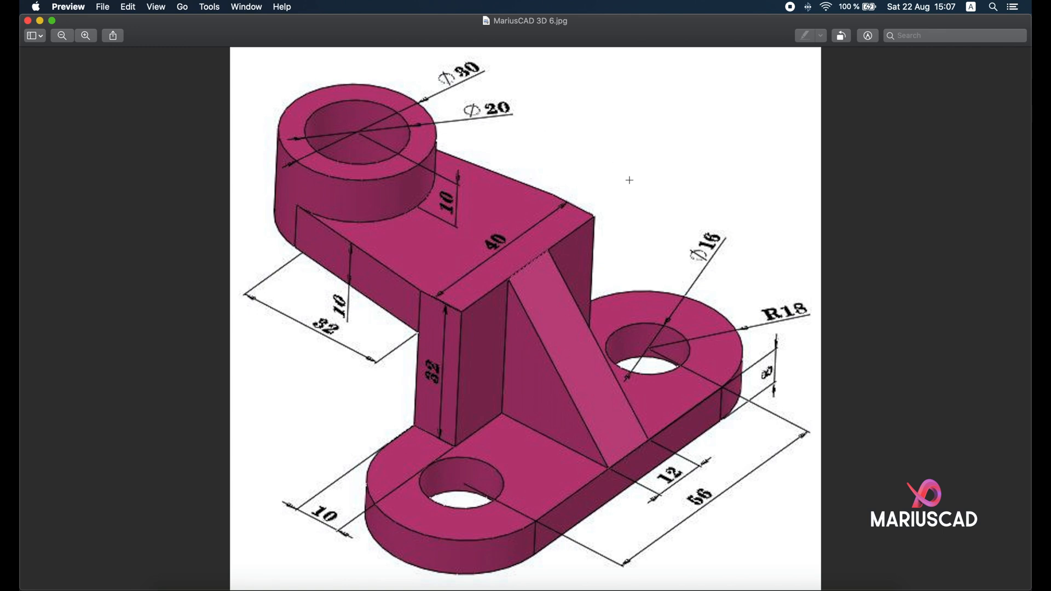
mouse_move(635, 200)
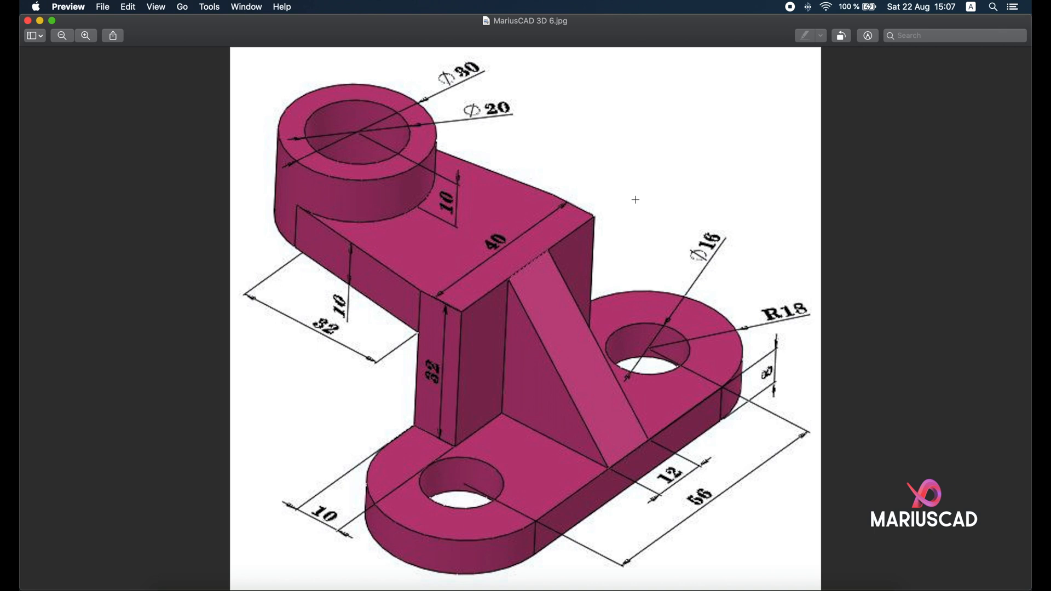
mouse_move(387, 453)
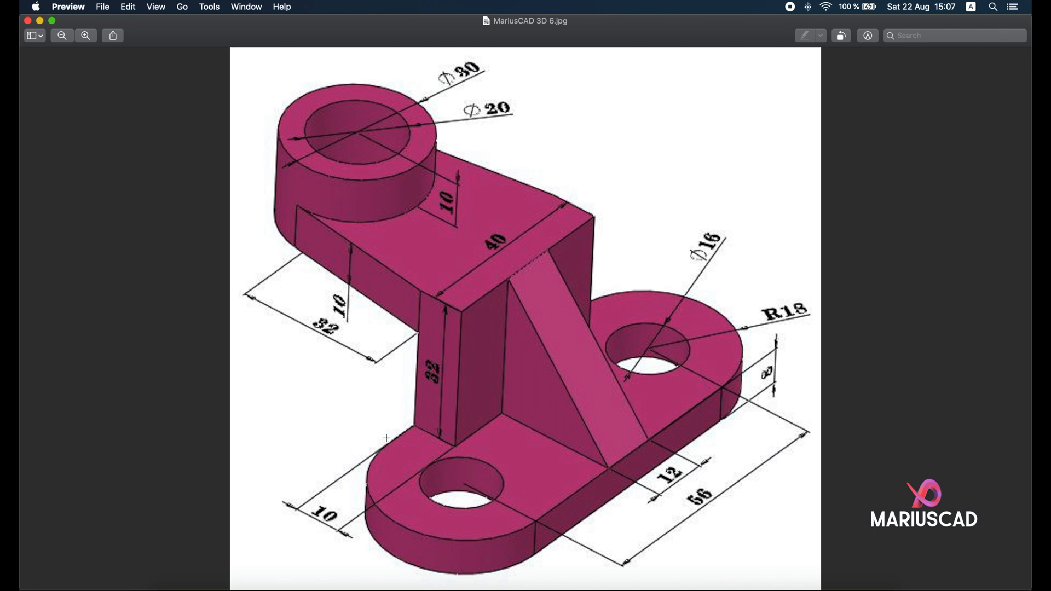
mouse_move(503, 165)
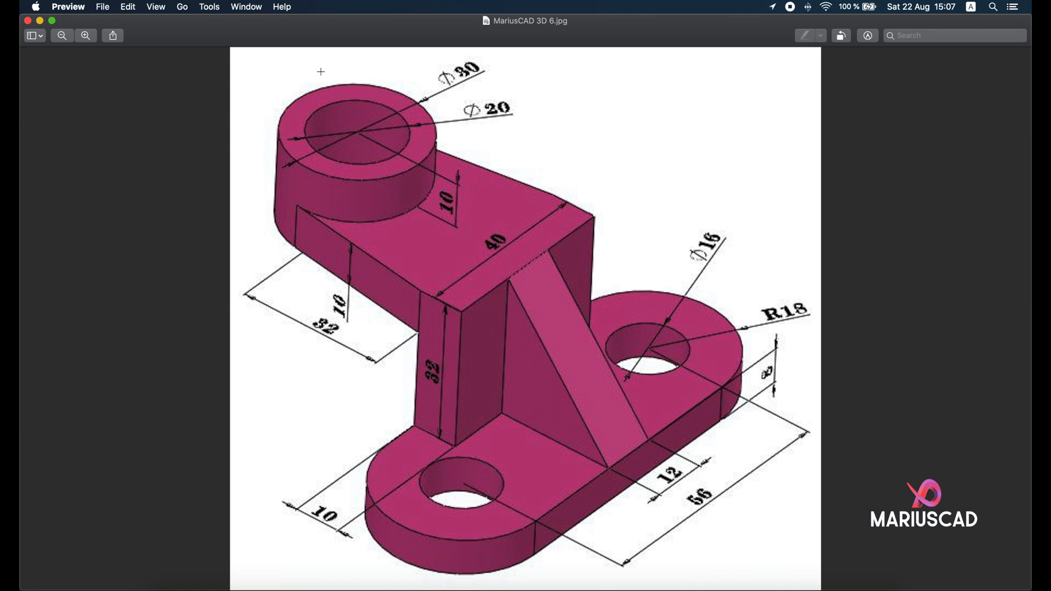
mouse_move(618, 390)
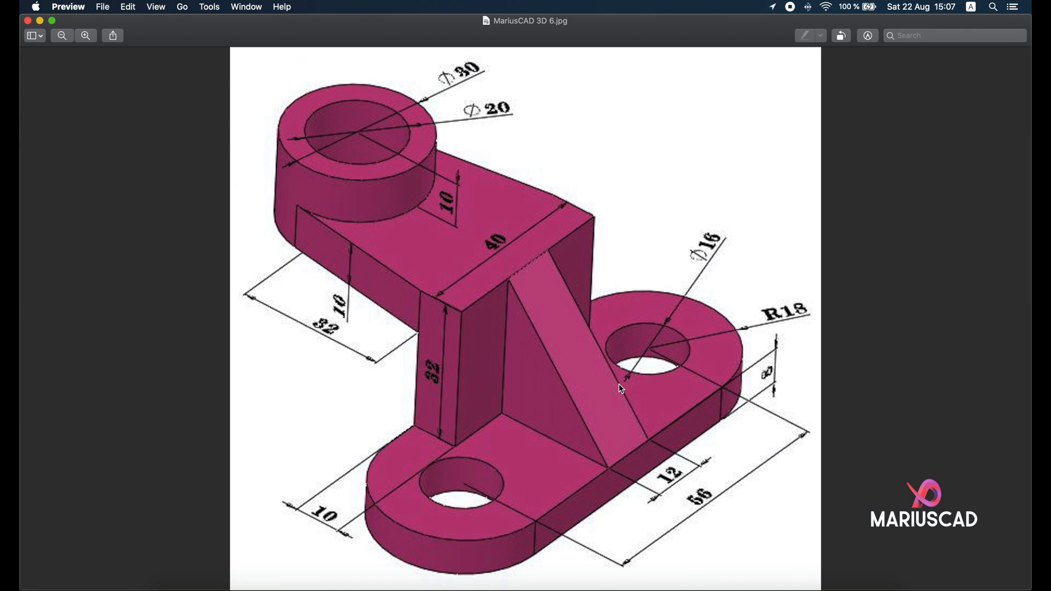
mouse_move(461, 500)
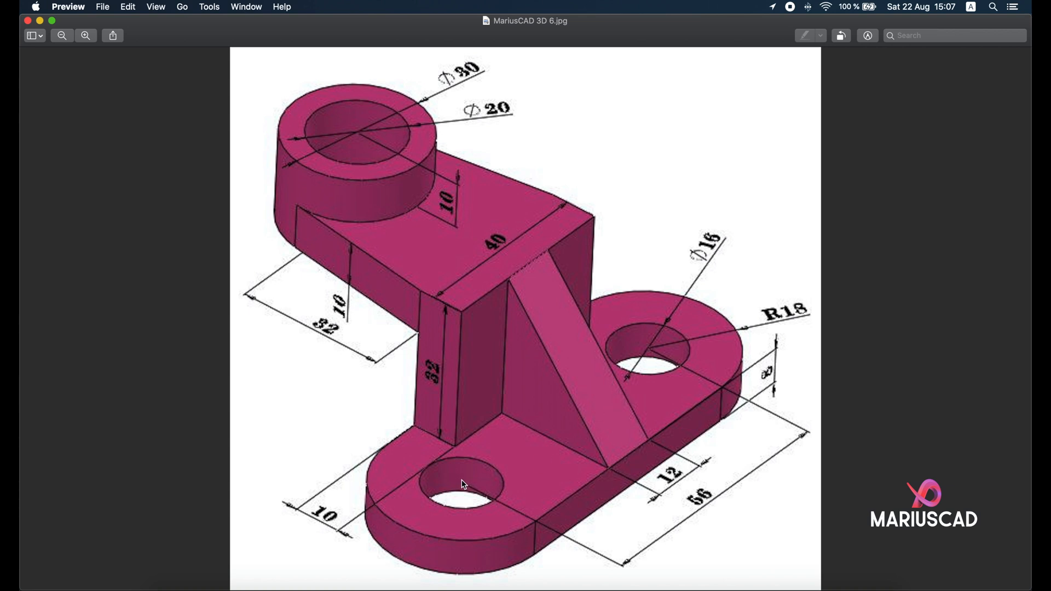
mouse_move(654, 475)
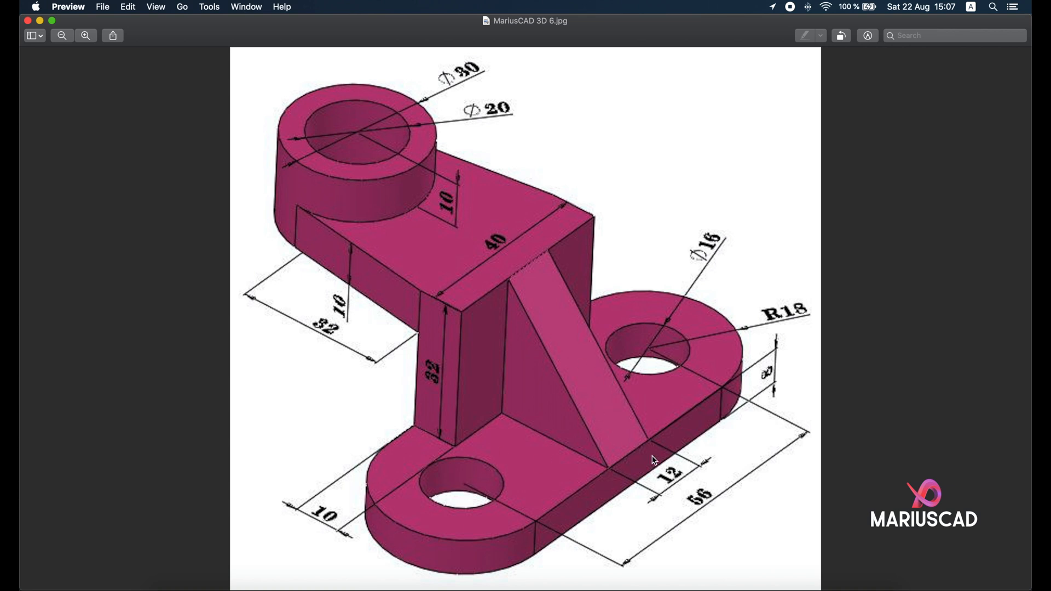
mouse_move(665, 368)
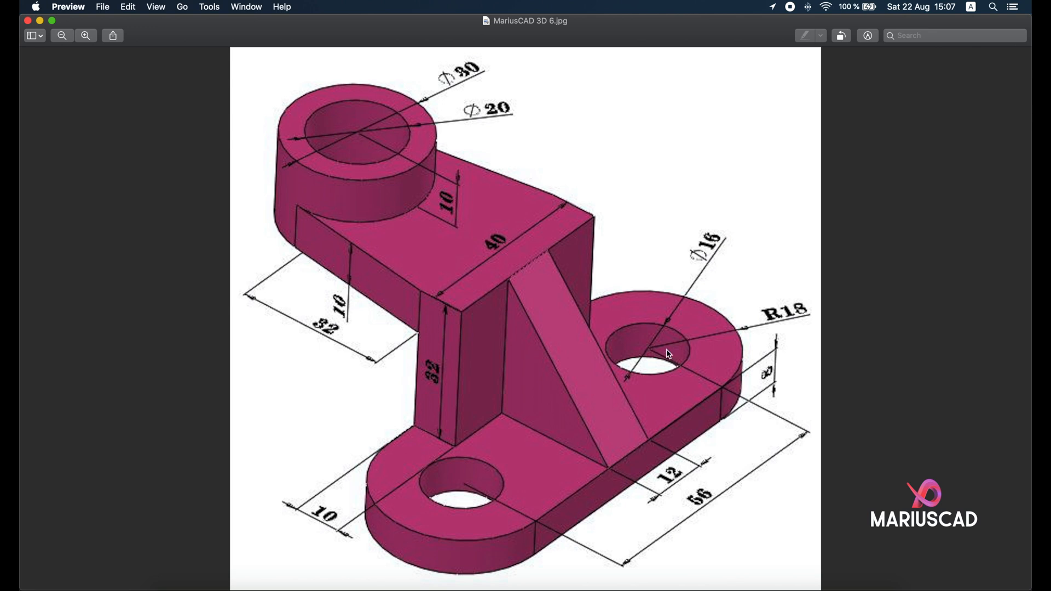
mouse_move(717, 320)
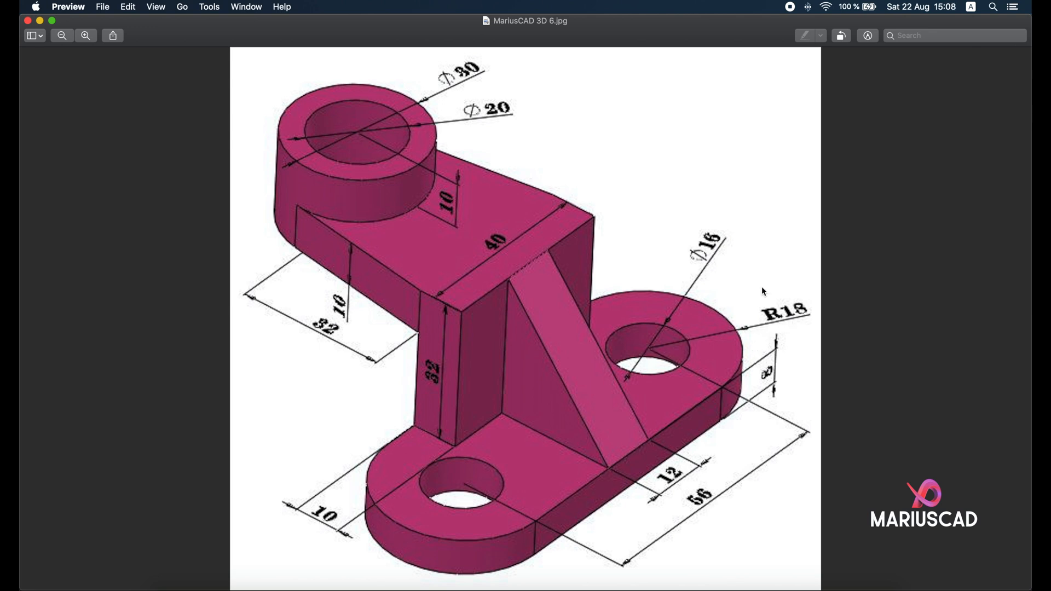
mouse_move(141, 111)
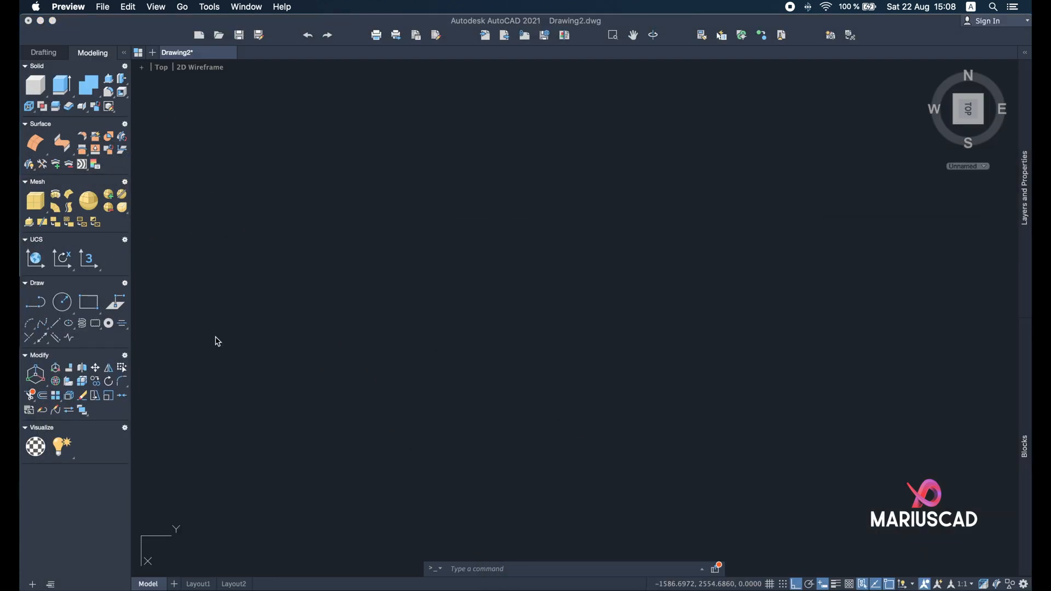
Draw the 56-unit line and the end hole circles, then recheck the reference image
type("LINE Specify first point:")
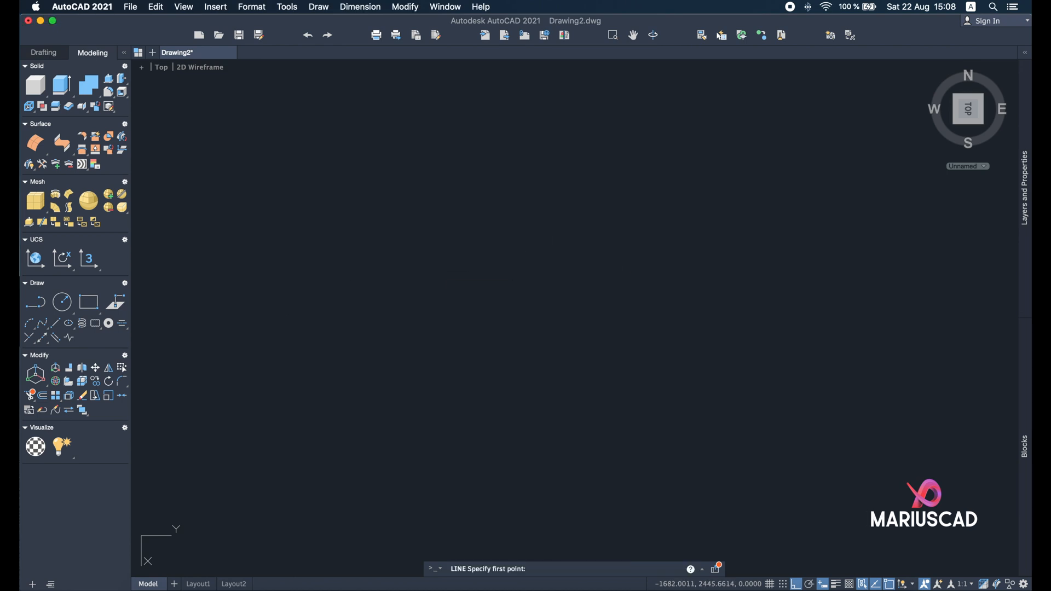
type("56")
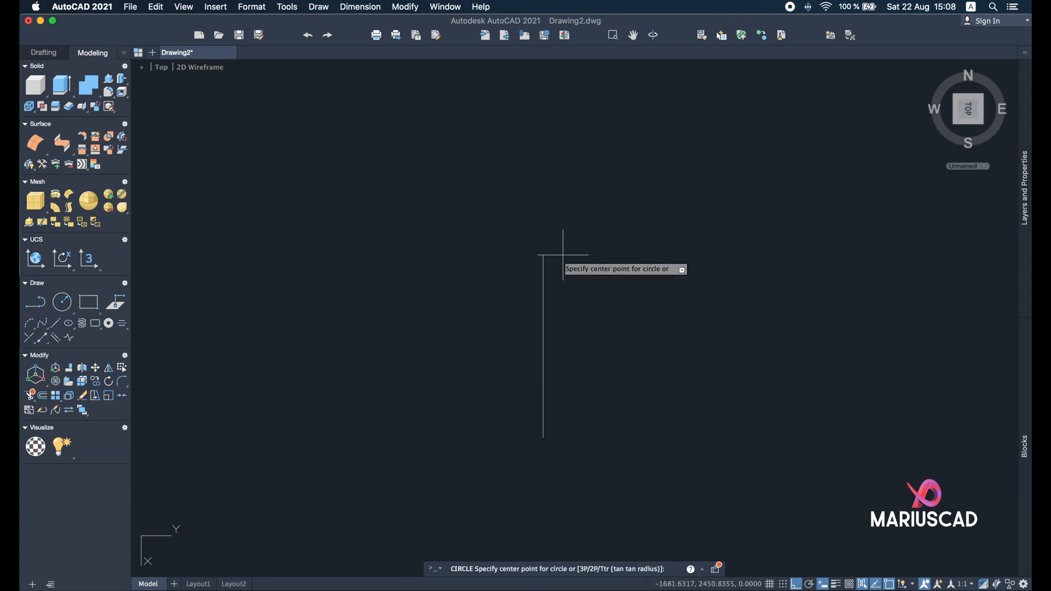
left_click(544, 256)
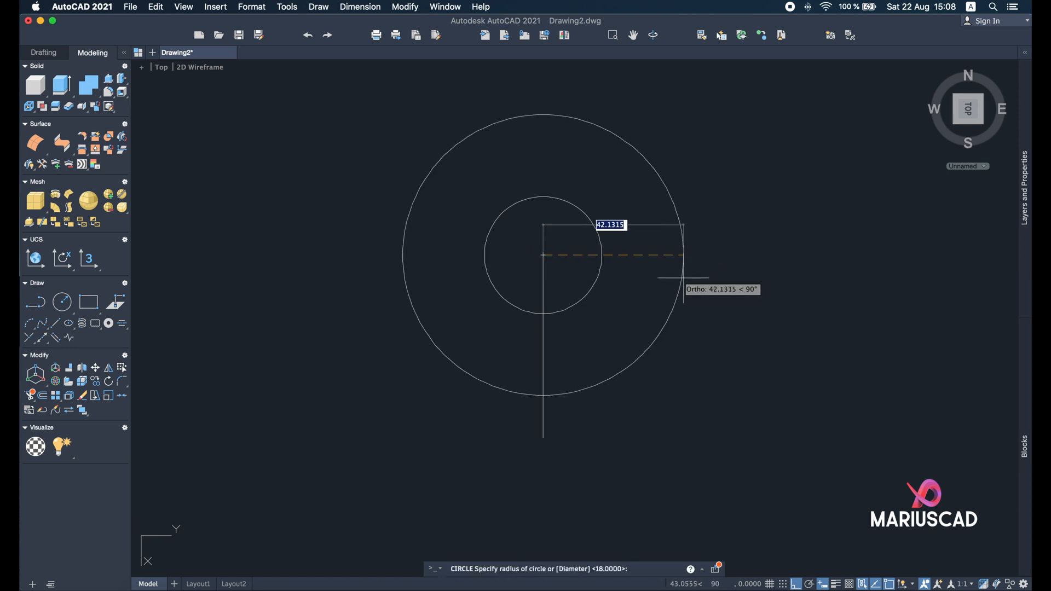
mouse_move(683, 275)
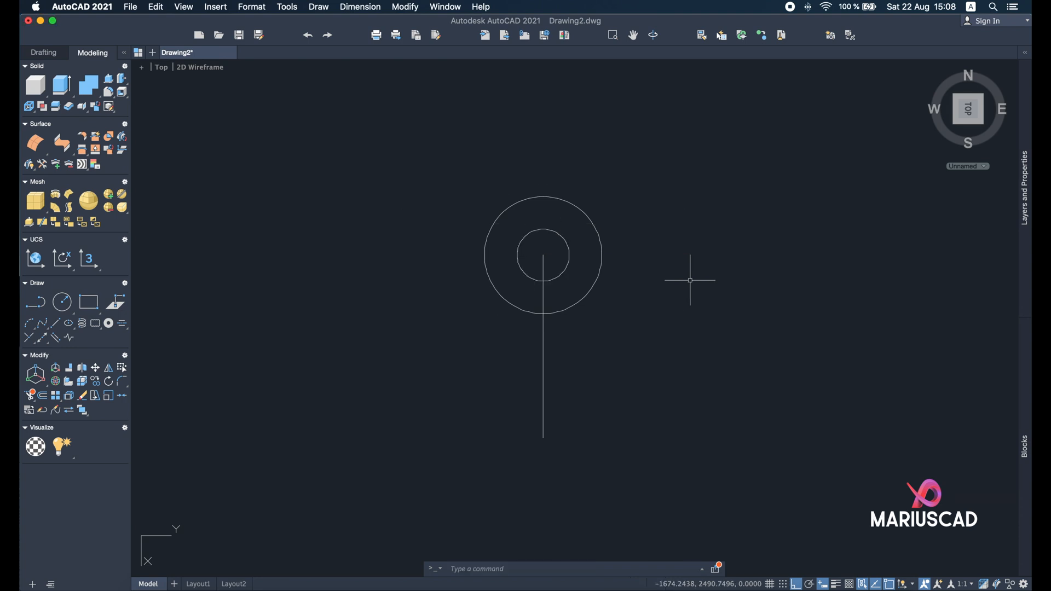
left_click(543, 256)
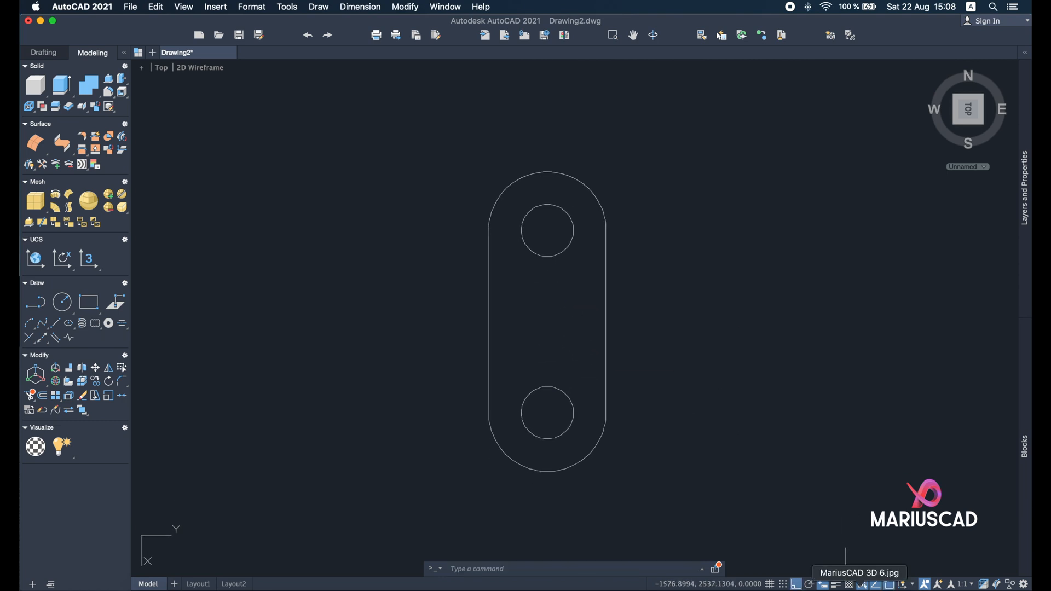
left_click(863, 573)
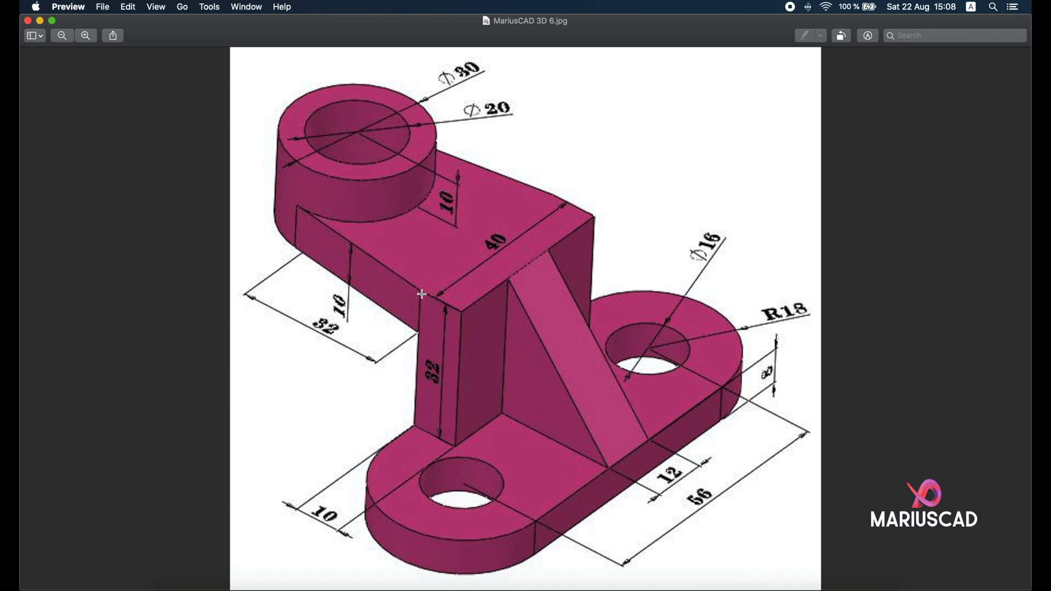
mouse_move(521, 201)
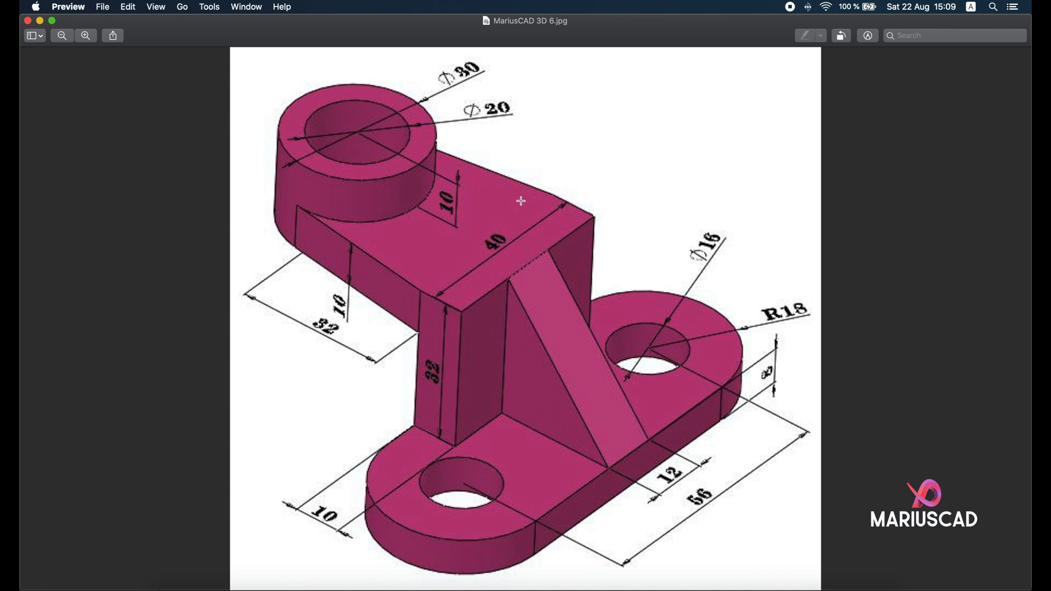
mouse_move(434, 302)
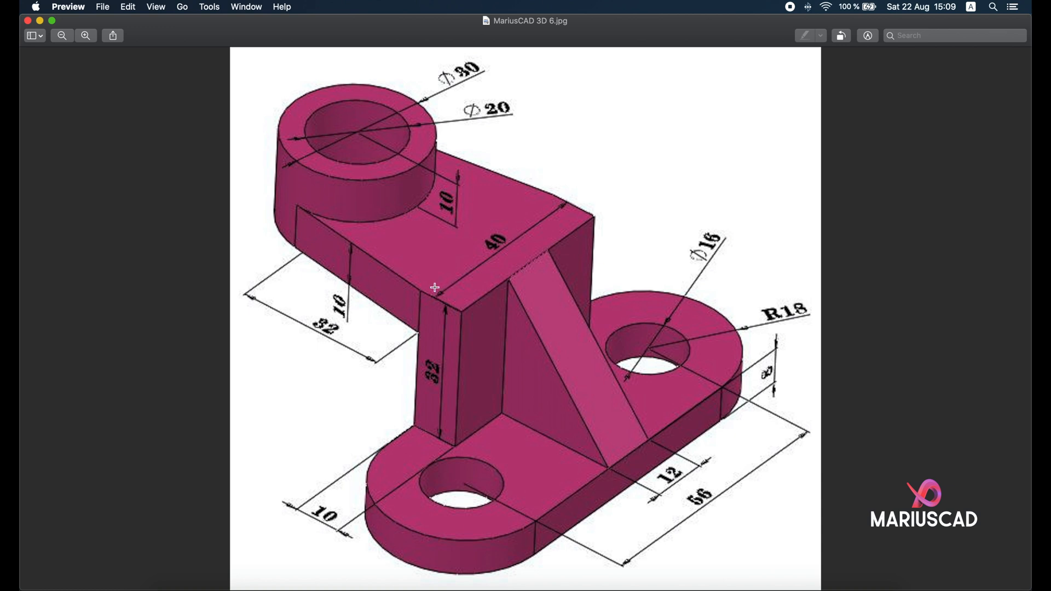
mouse_move(25, 20)
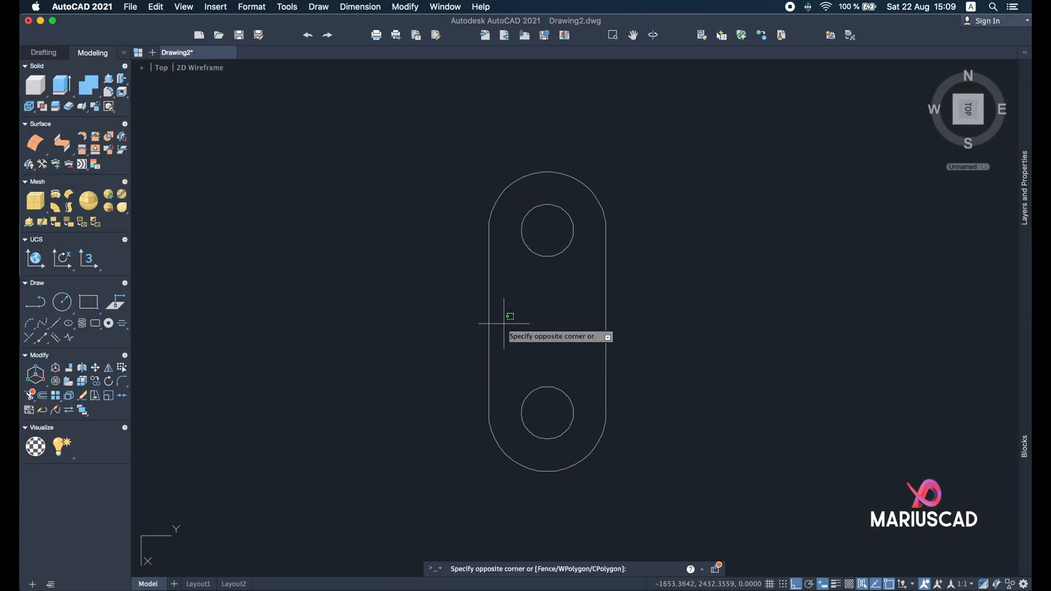
Begin a PL polyline outlining the narrow wall rectangle beside the slot outline
type("pl")
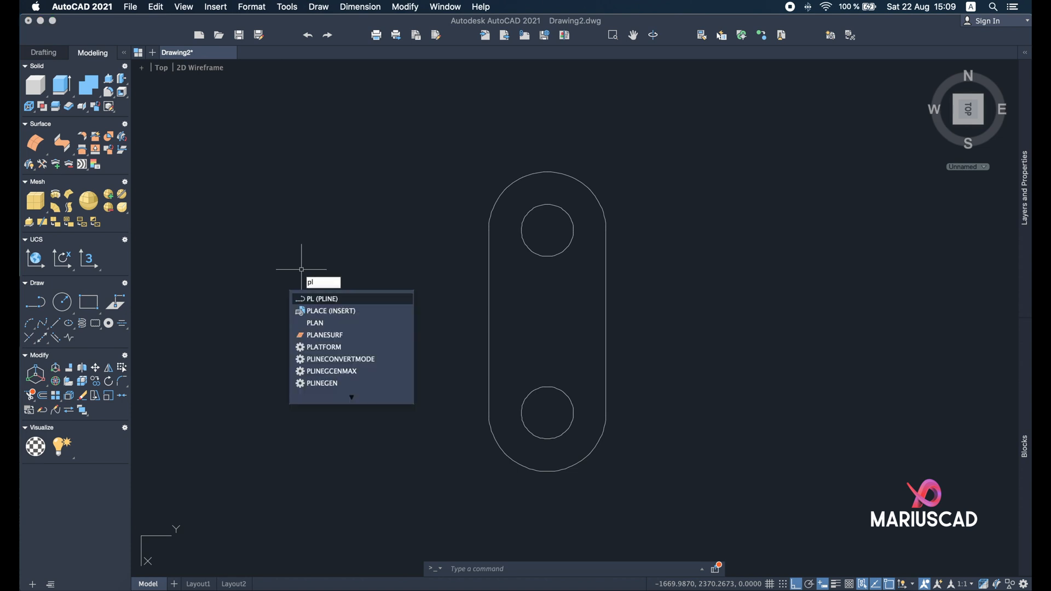
left_click(300, 299)
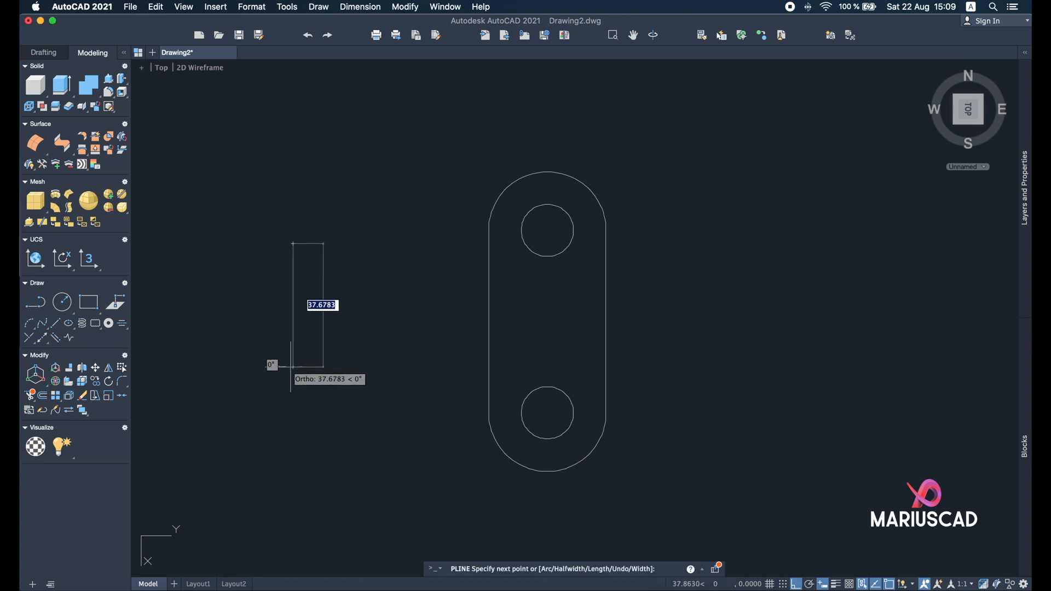
left_click(293, 374)
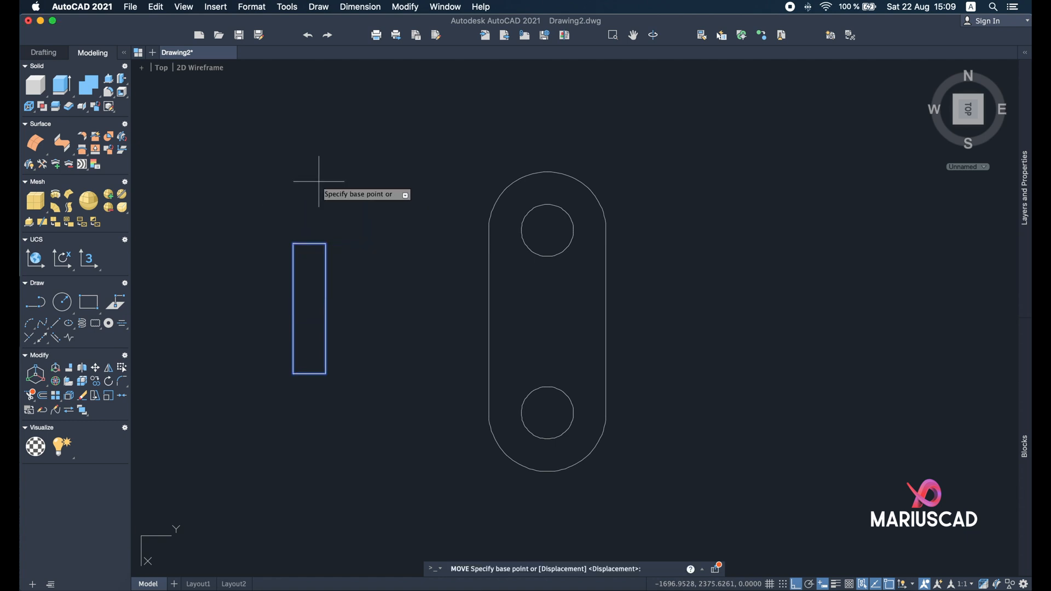
mouse_move(309, 308)
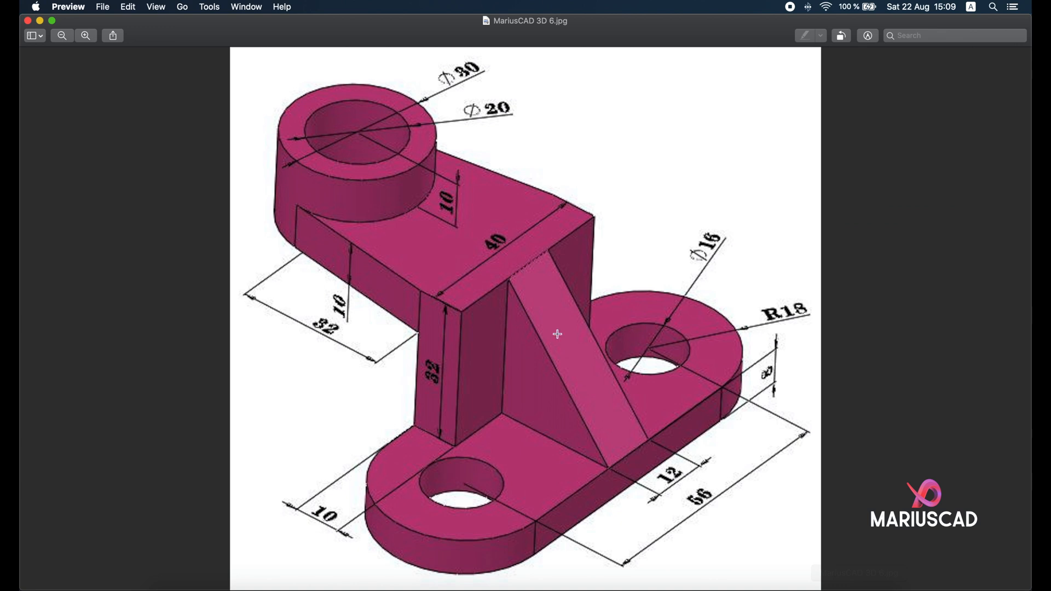
mouse_move(477, 448)
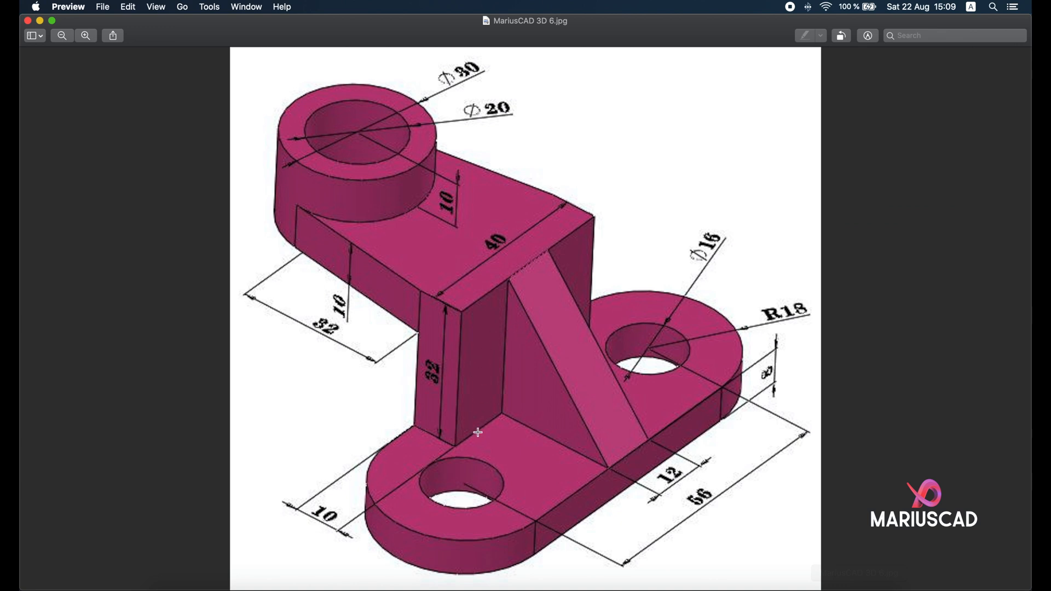
mouse_move(569, 532)
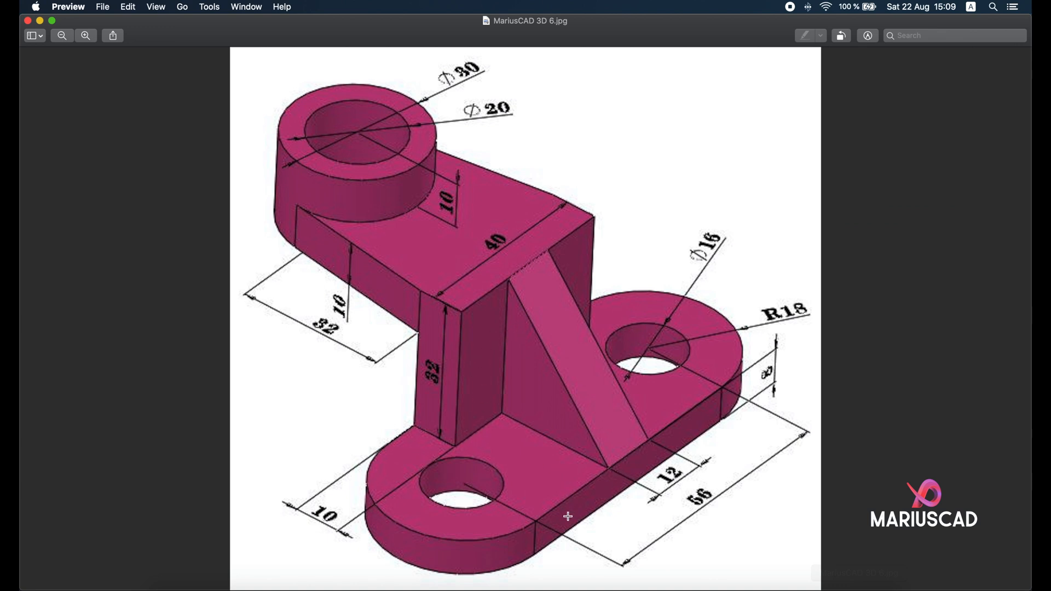
mouse_move(735, 404)
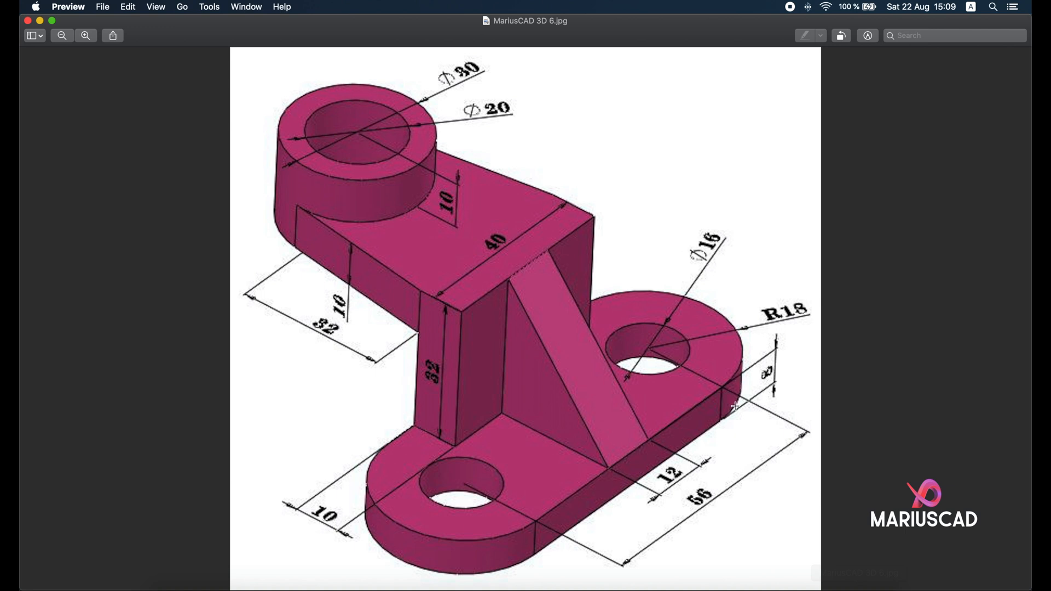
mouse_move(444, 326)
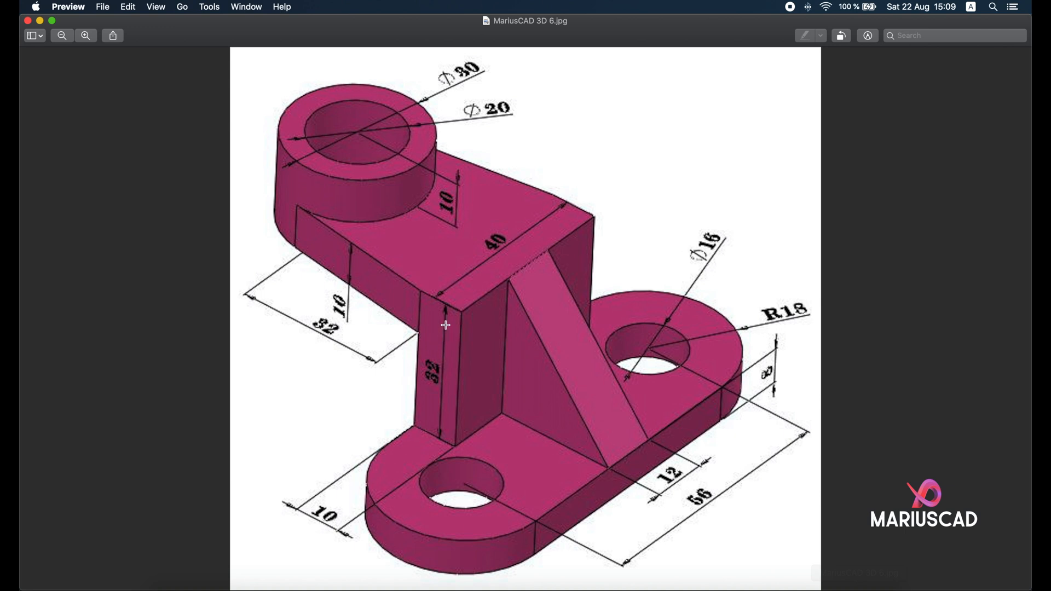
mouse_move(447, 349)
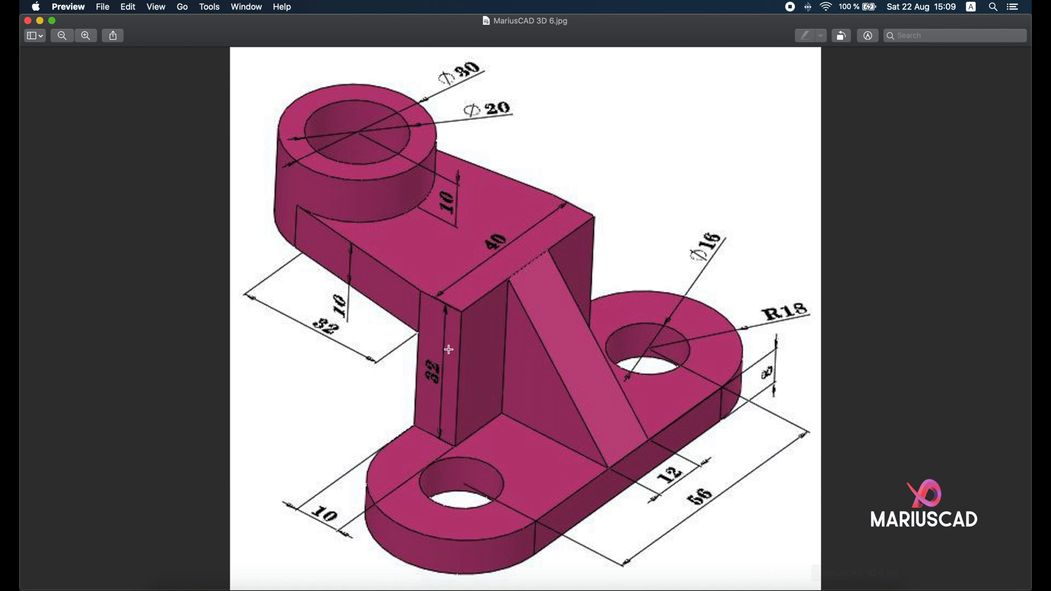
mouse_move(449, 339)
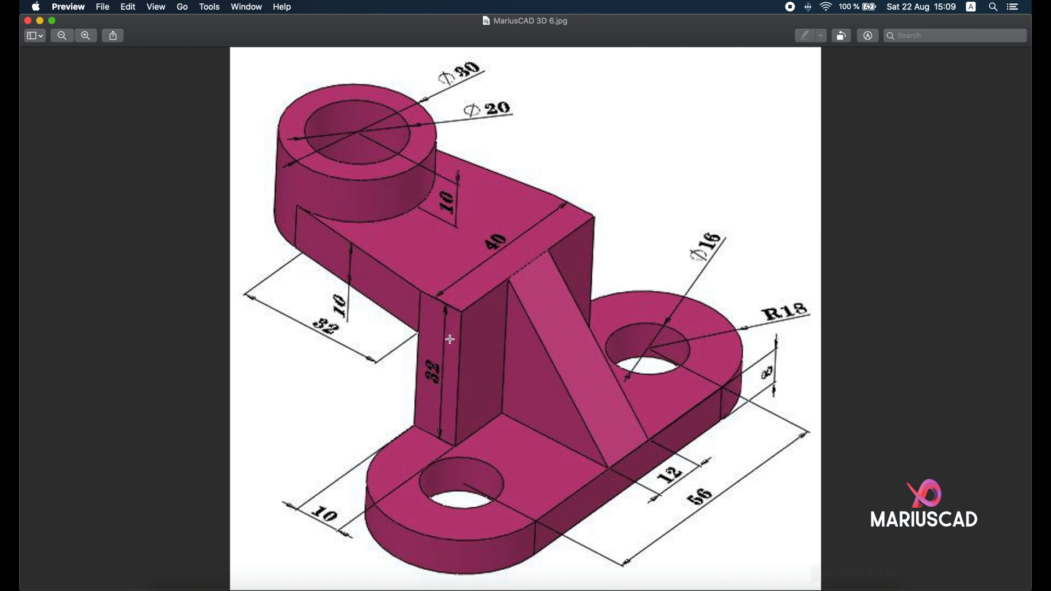
mouse_move(463, 318)
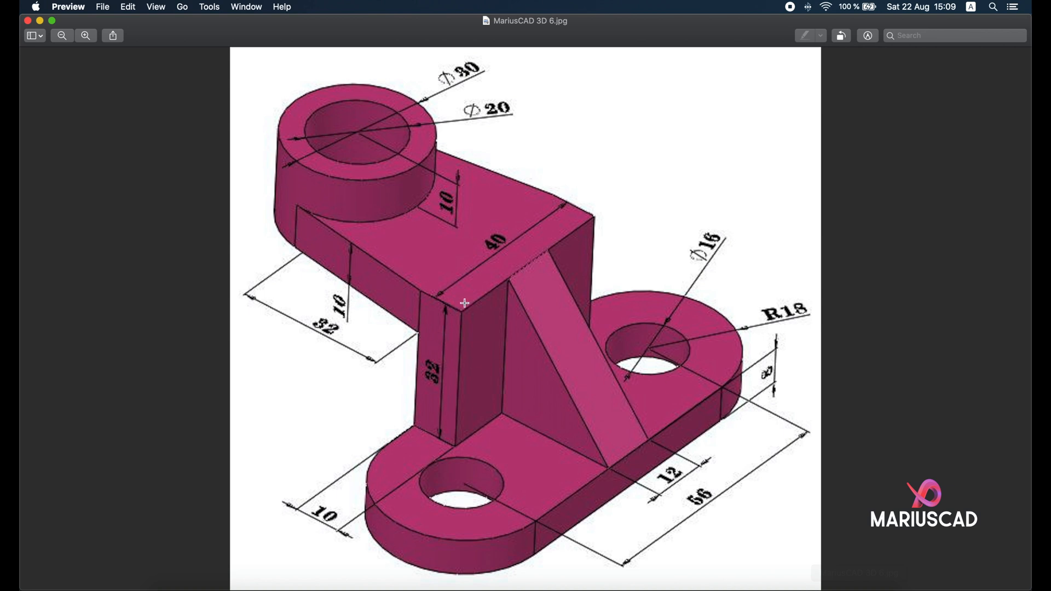
mouse_move(174, 48)
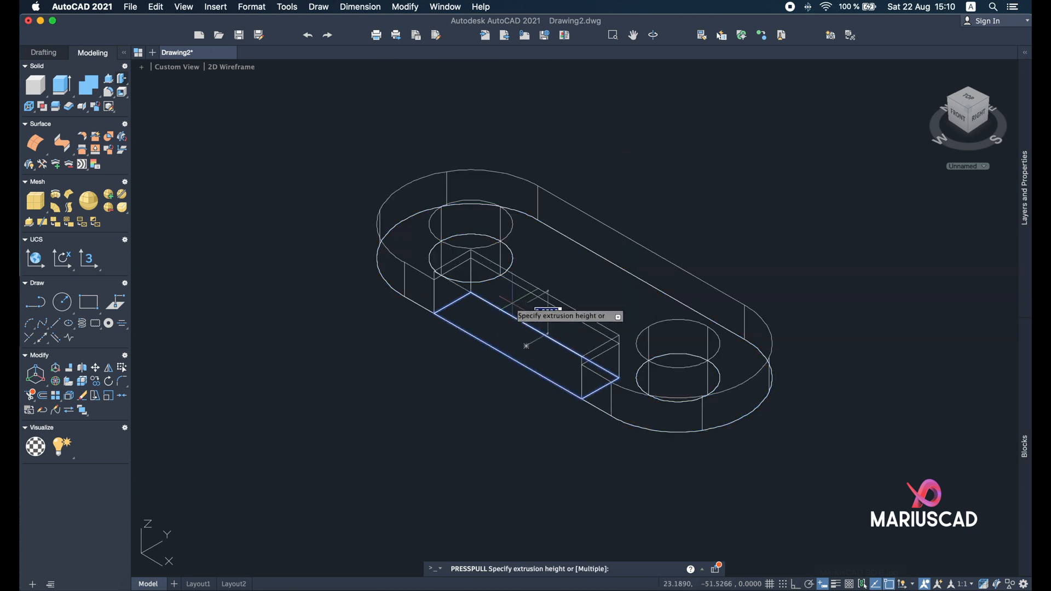
Press-pull the rectangle 40 units, view it Shaded with Edges, then return to 2D Wireframe
type("40")
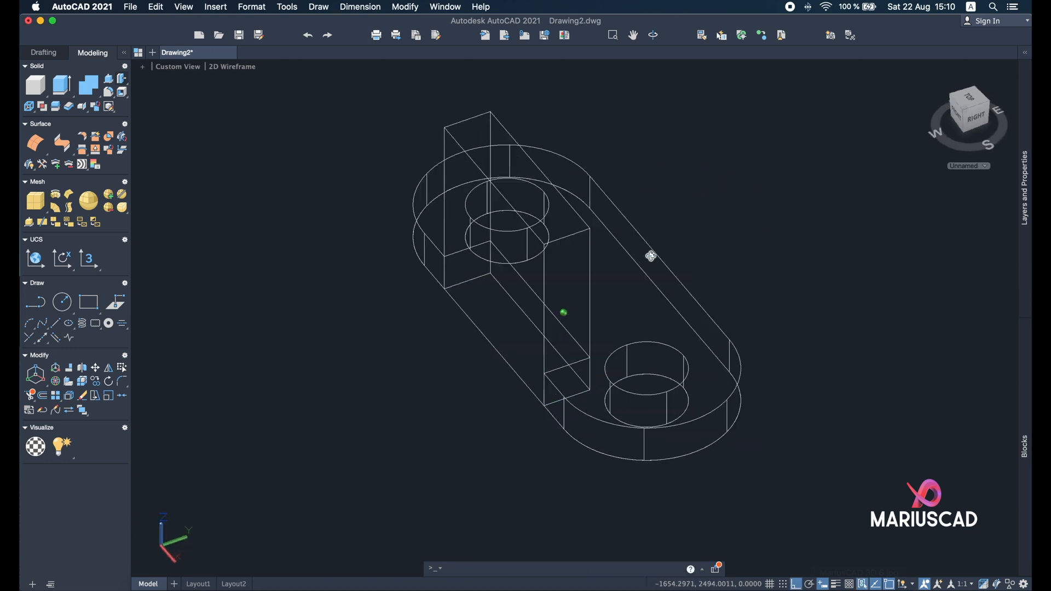
left_click(231, 67)
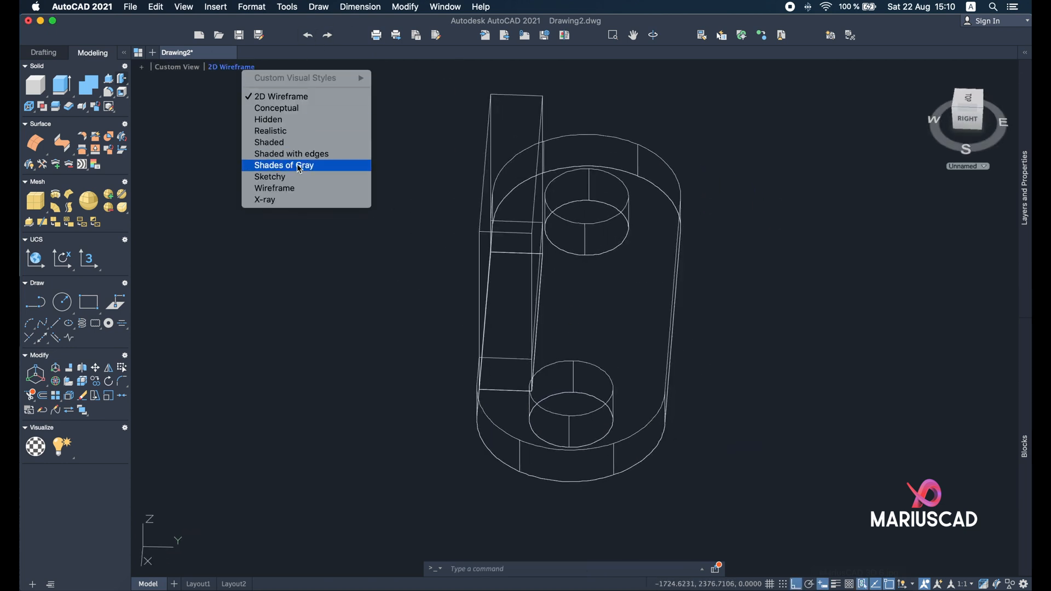
left_click(290, 154)
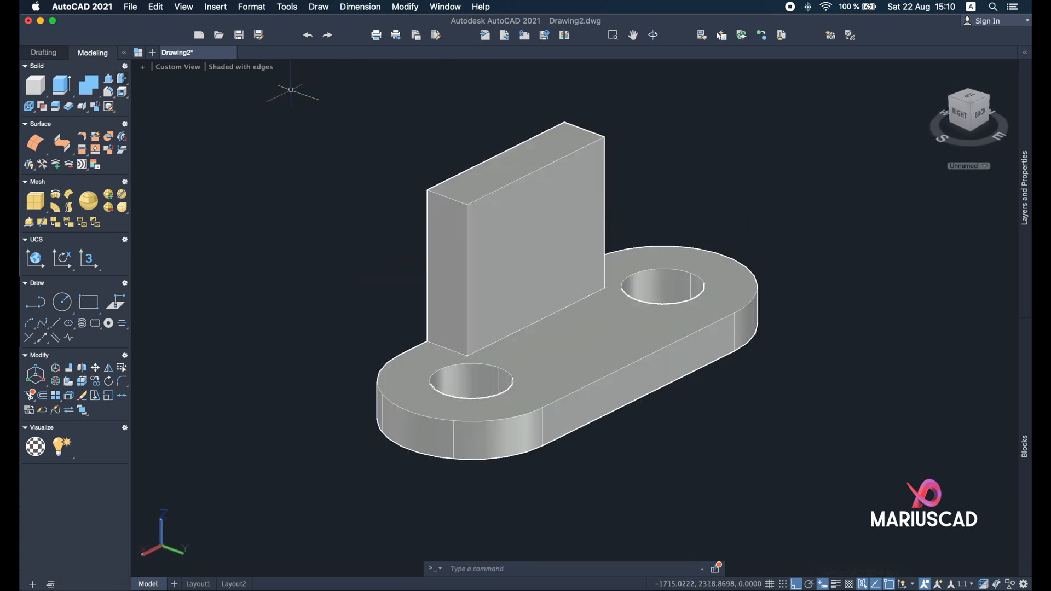
left_click(241, 67)
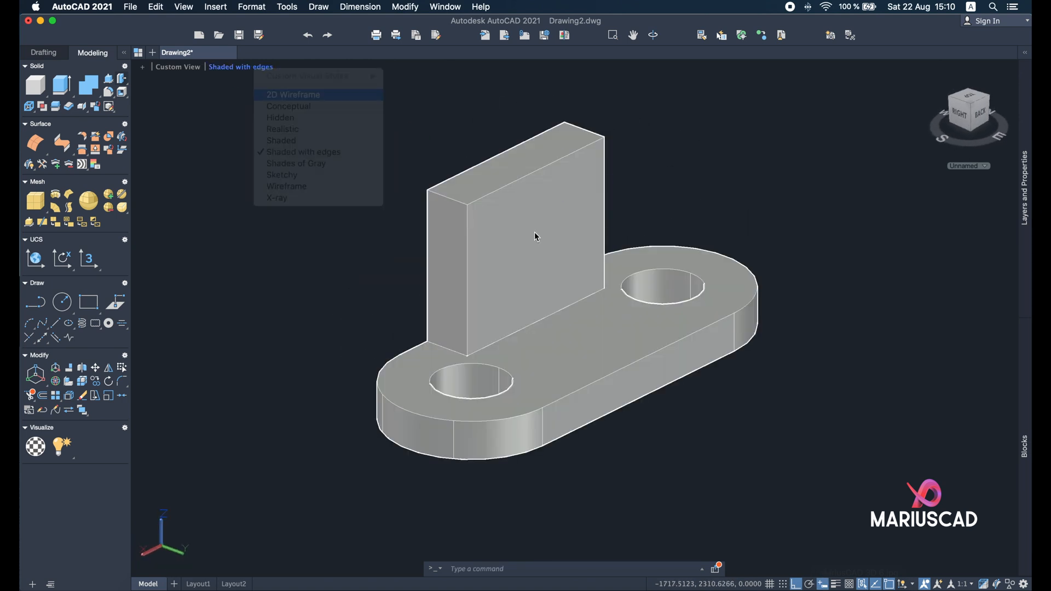
left_click(288, 95)
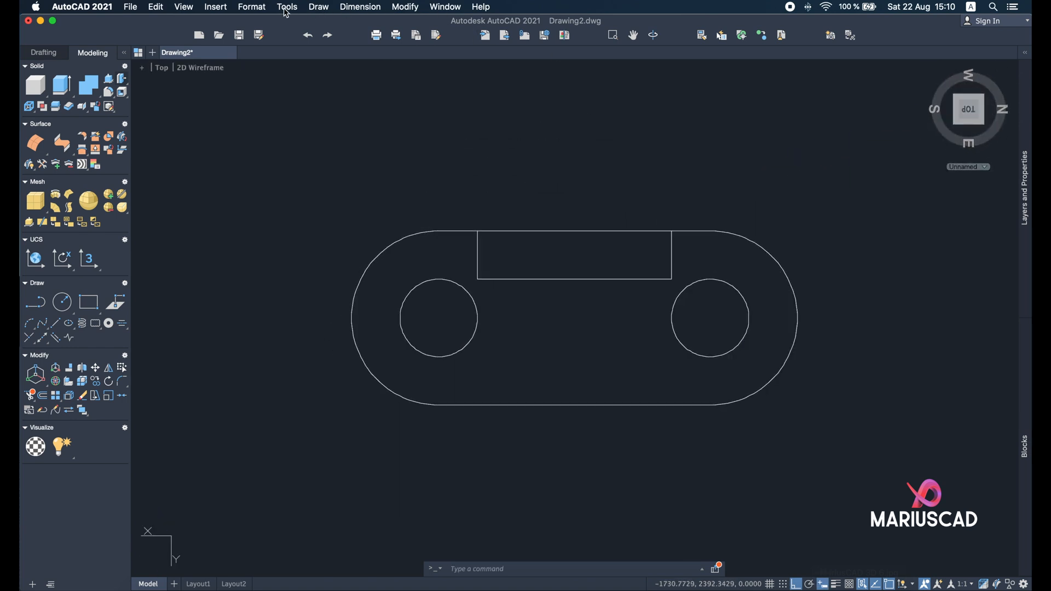
Rotate the UCS about the X axis to align it with the top plan view
left_click(286, 6)
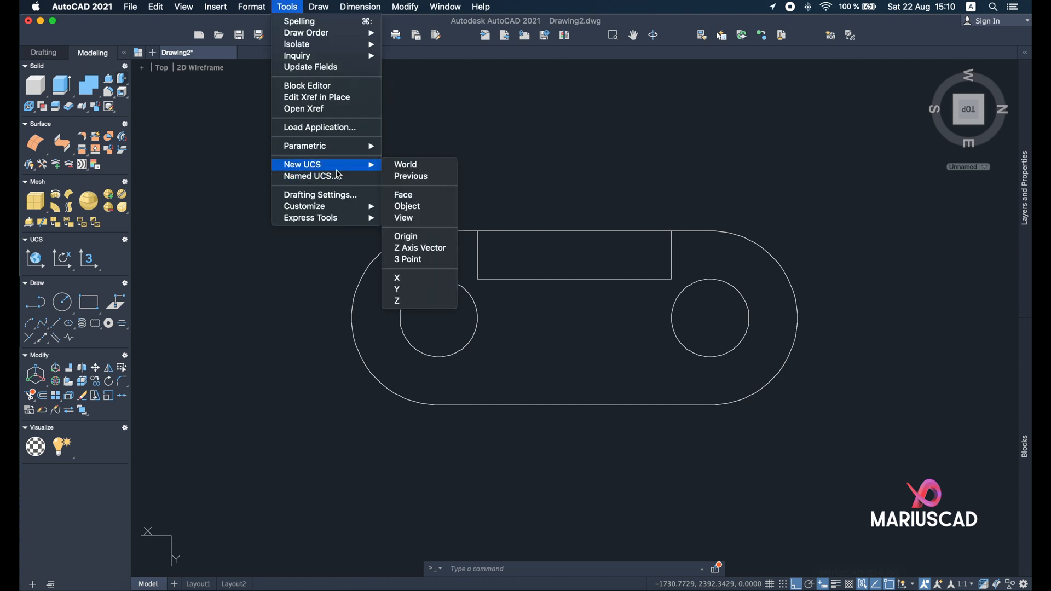
mouse_move(404, 217)
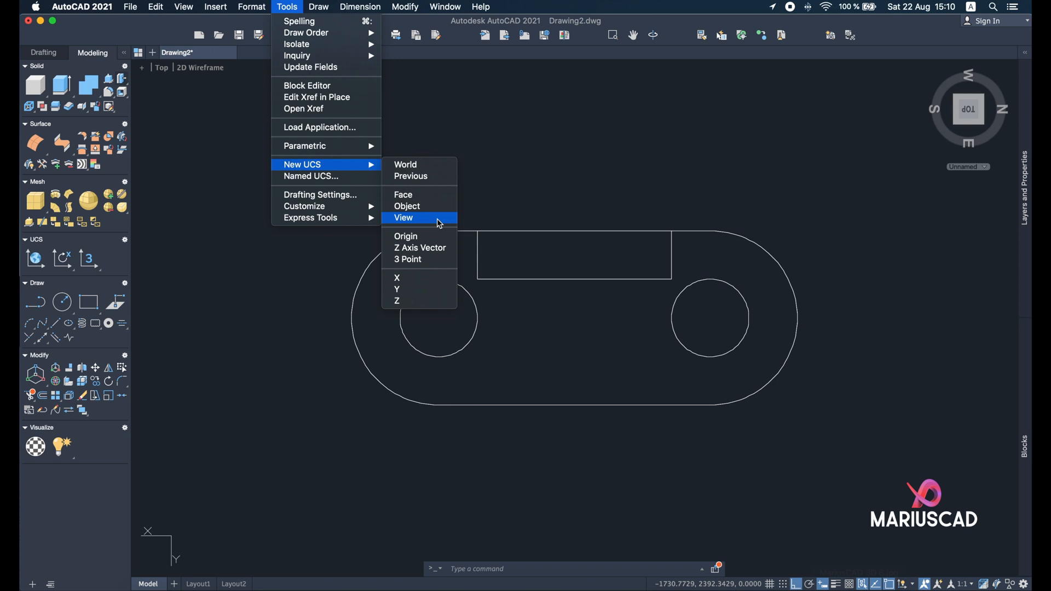
left_click(476, 6)
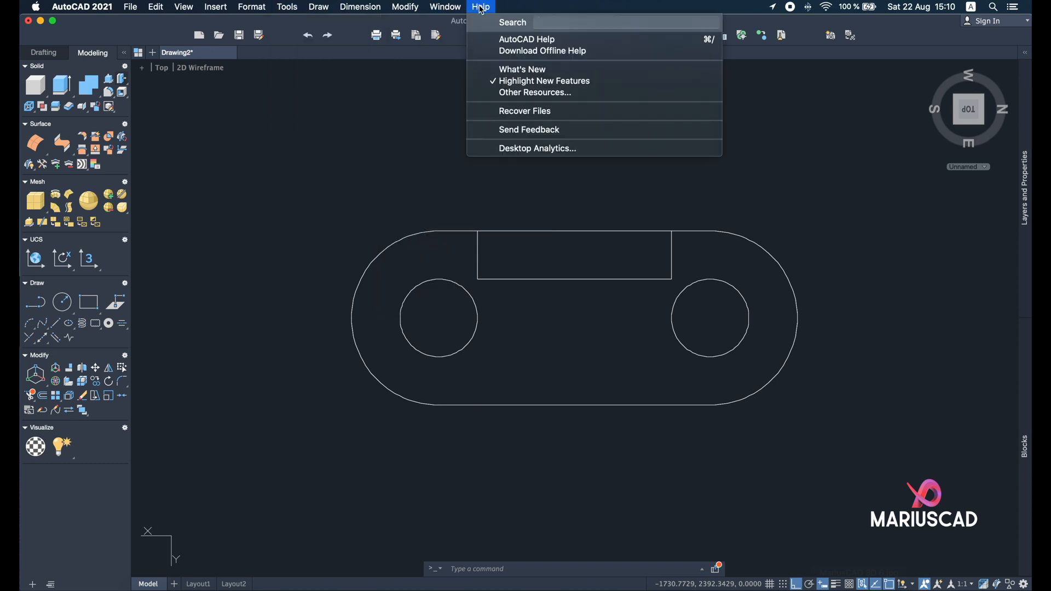
left_click(286, 7)
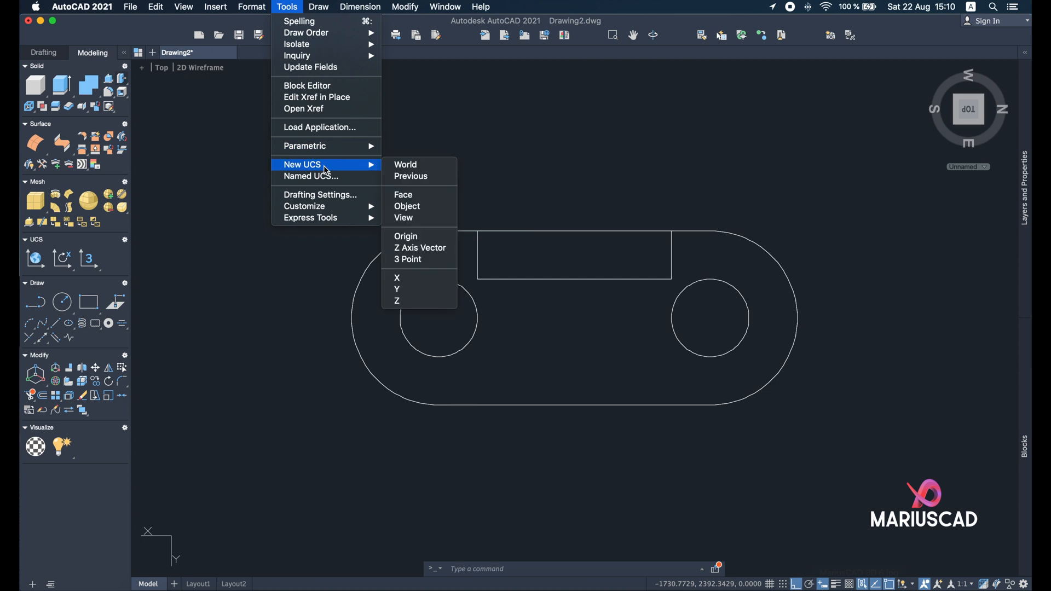
mouse_move(410, 259)
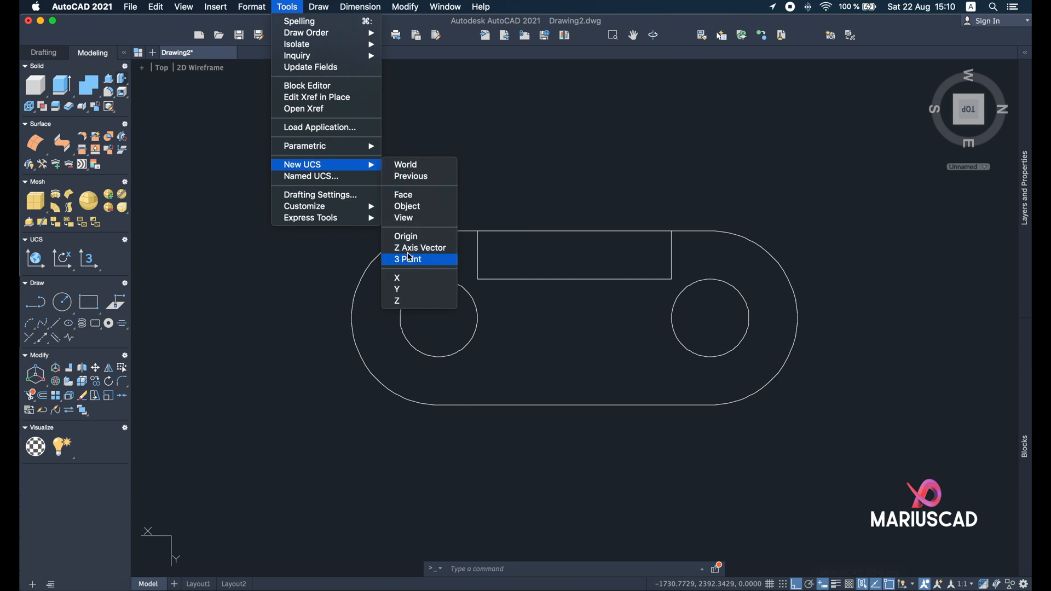
mouse_move(131, 557)
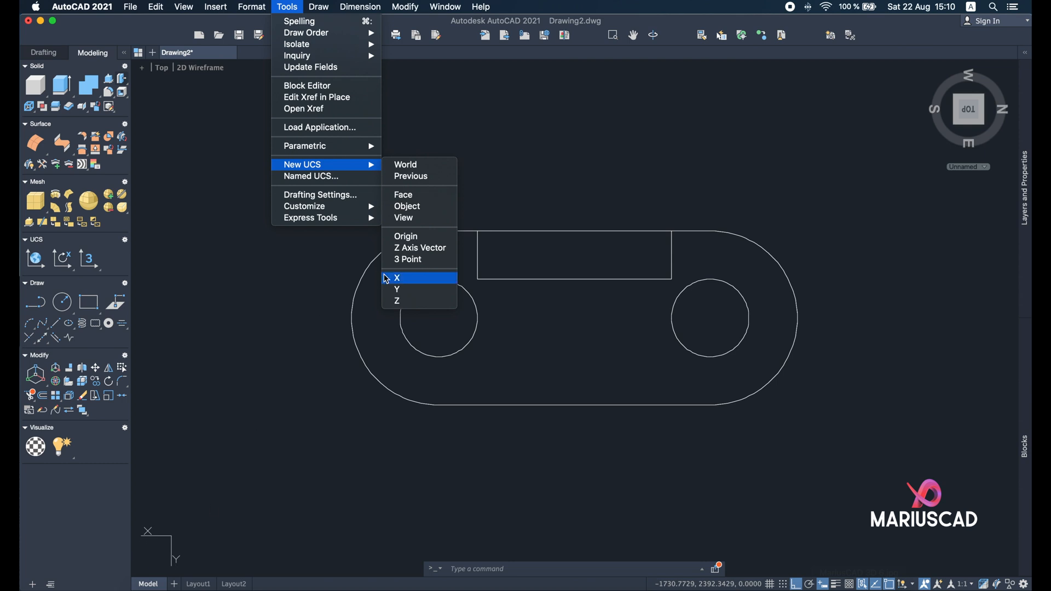
left_click(397, 278)
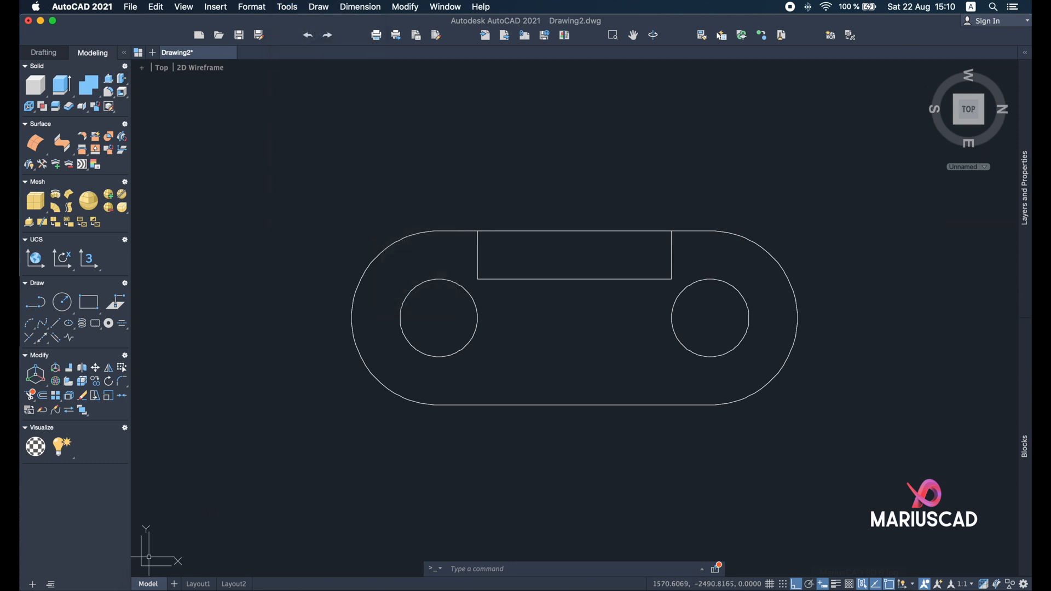
mouse_move(589, 245)
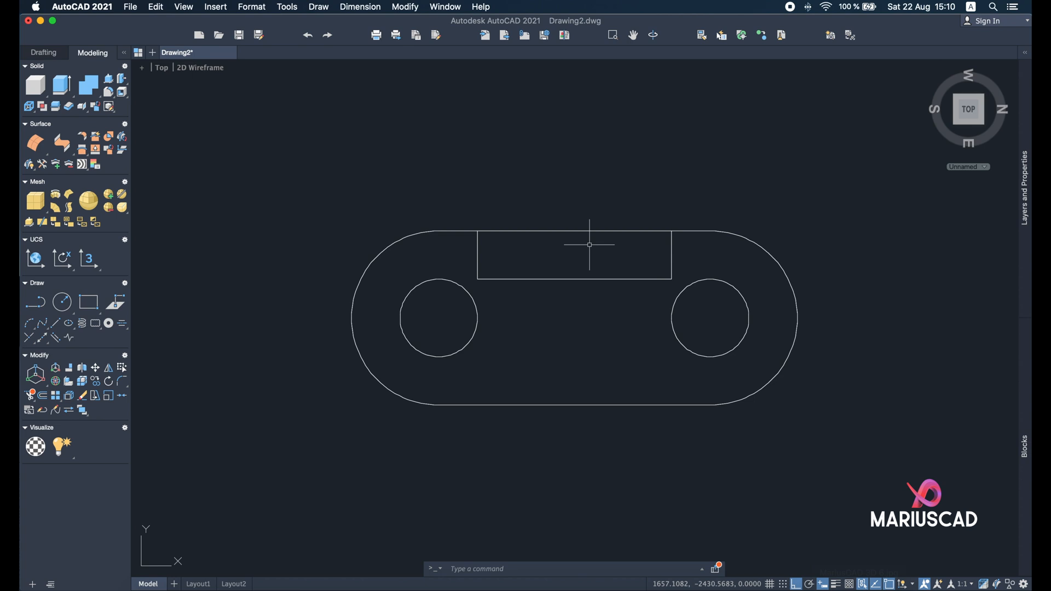
mouse_move(613, 173)
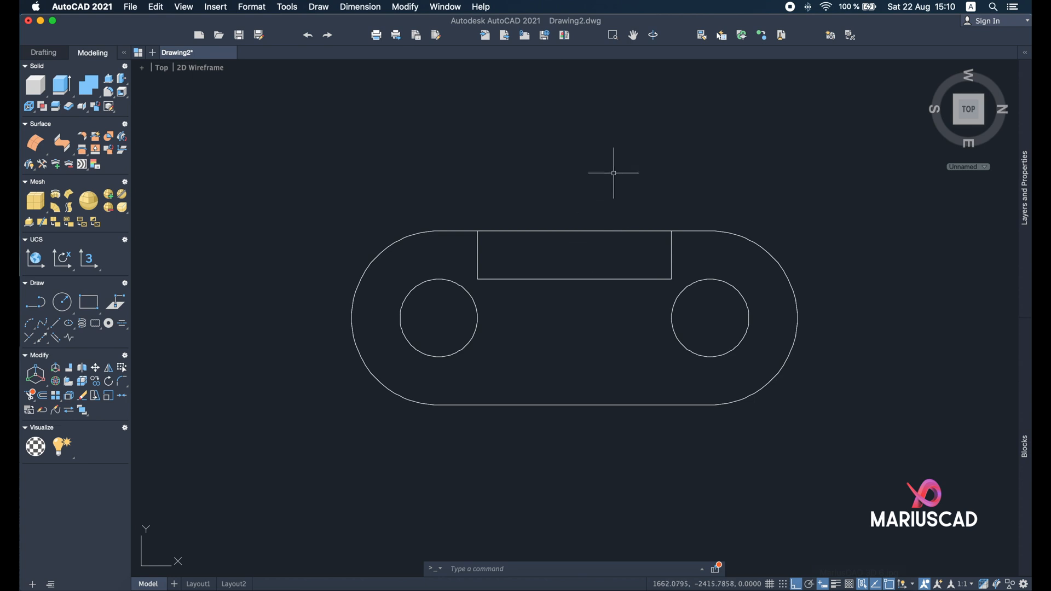
mouse_move(854, 550)
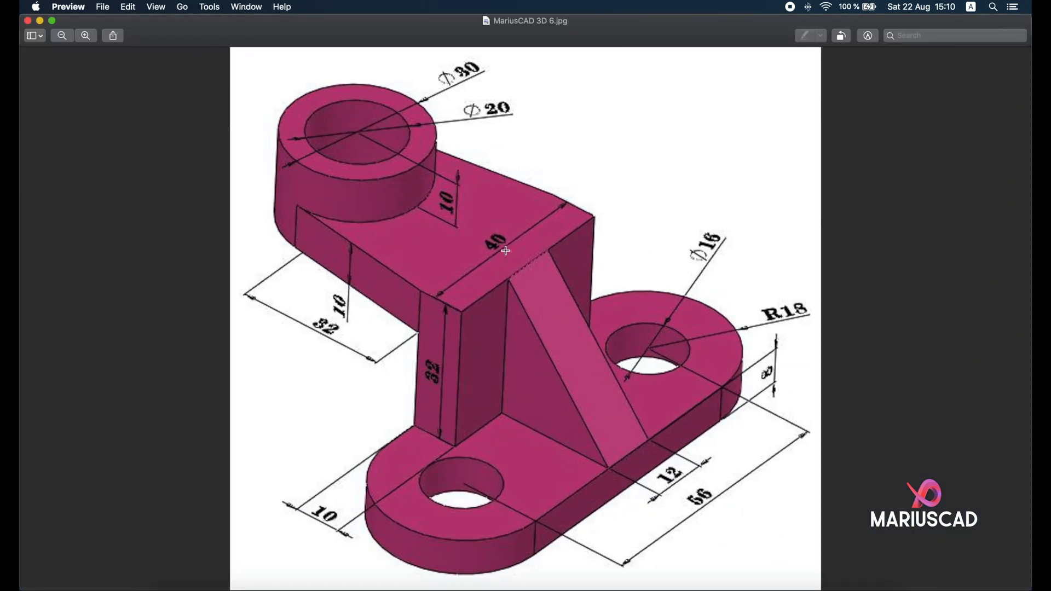
mouse_move(360, 149)
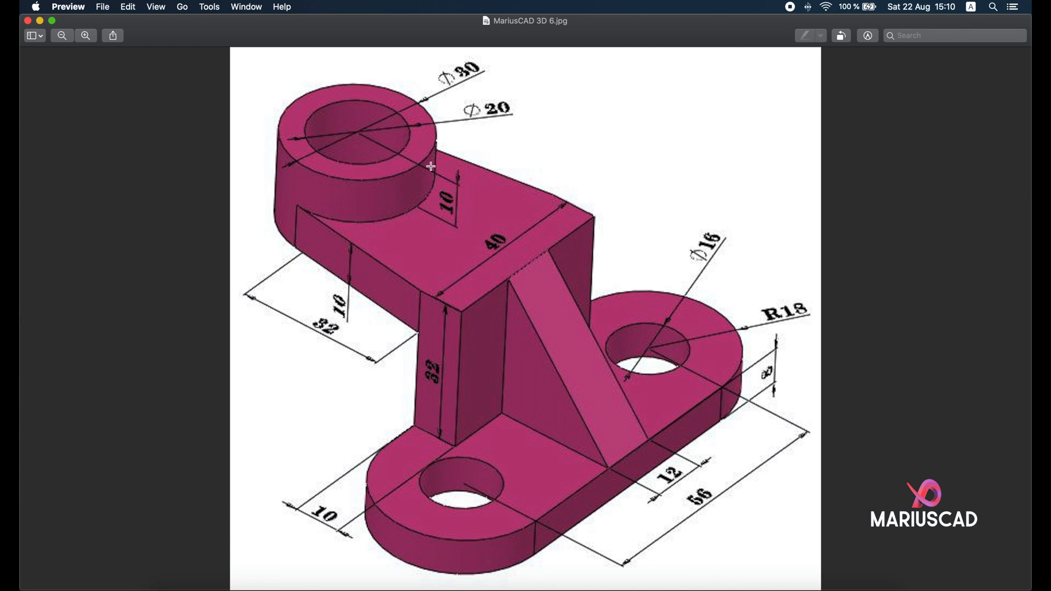
mouse_move(507, 116)
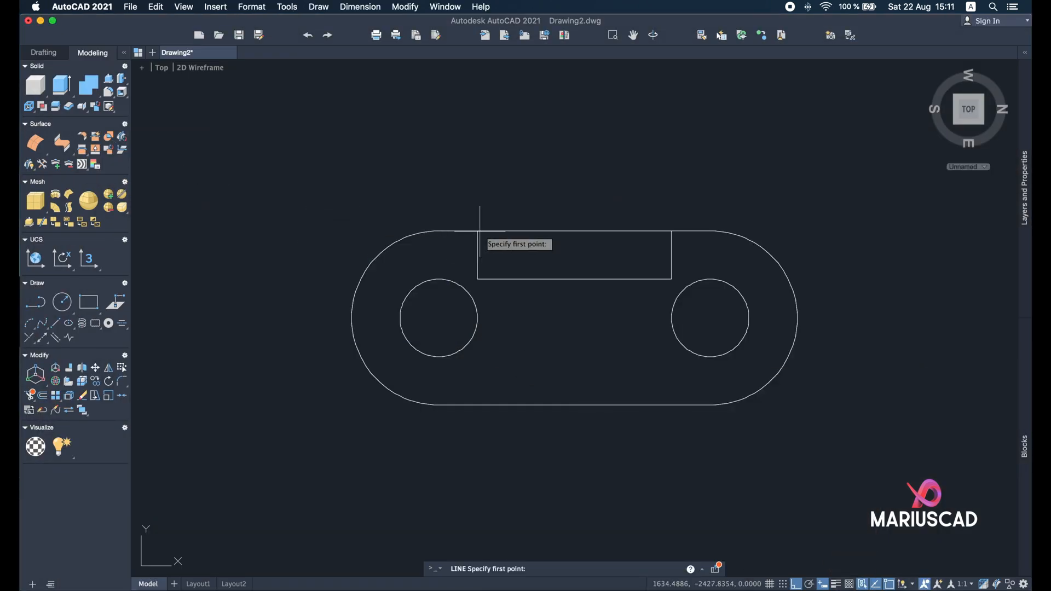
Draw a centre line up from the wall's top midpoint, ending at Ø20 and Ø30 circles
left_click(575, 230)
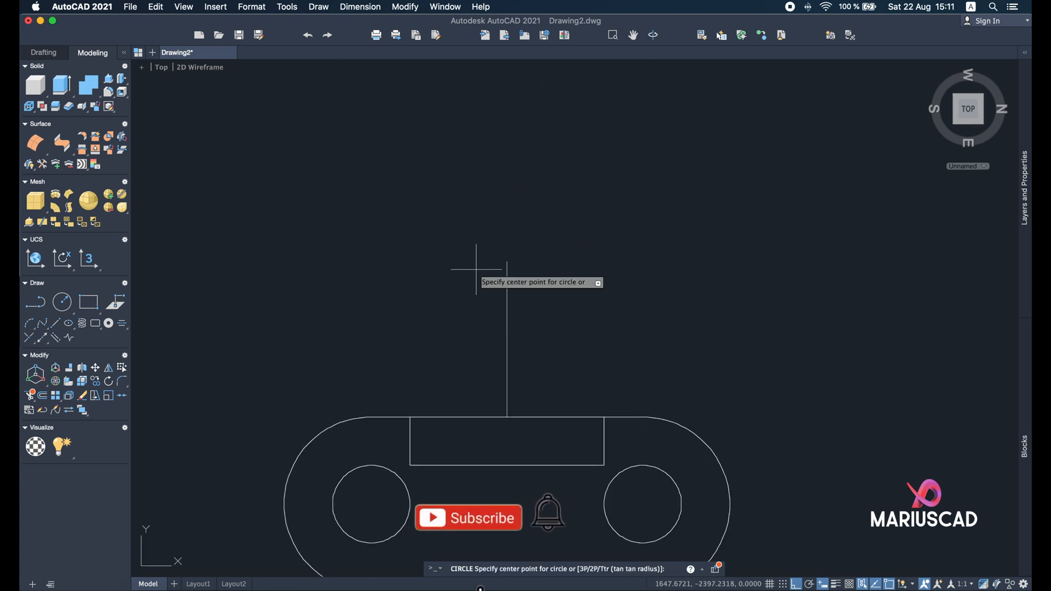
left_click(508, 277)
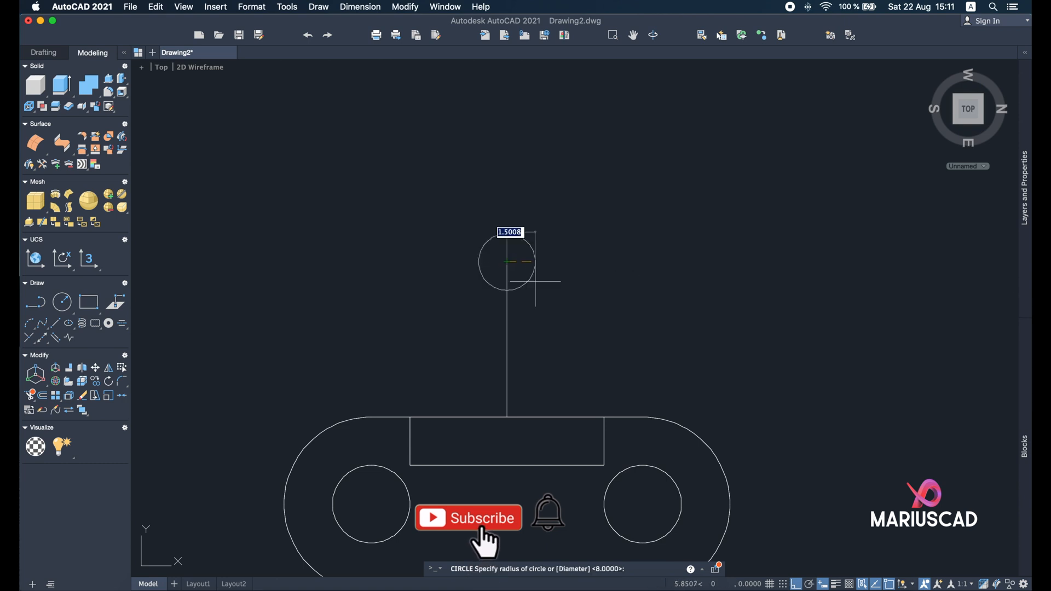
mouse_move(580, 329)
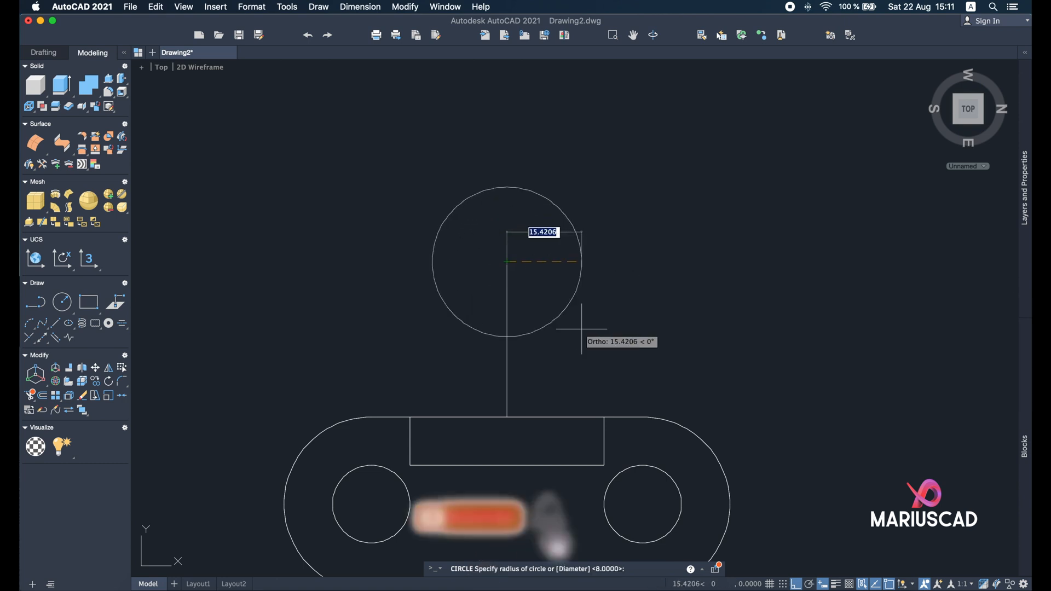
type("d")
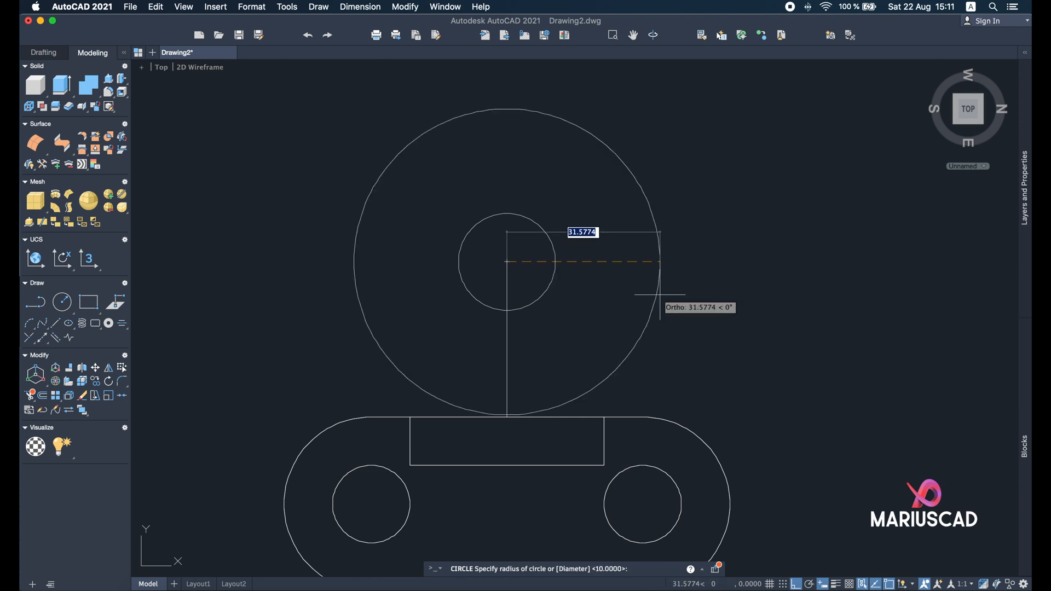
type("30")
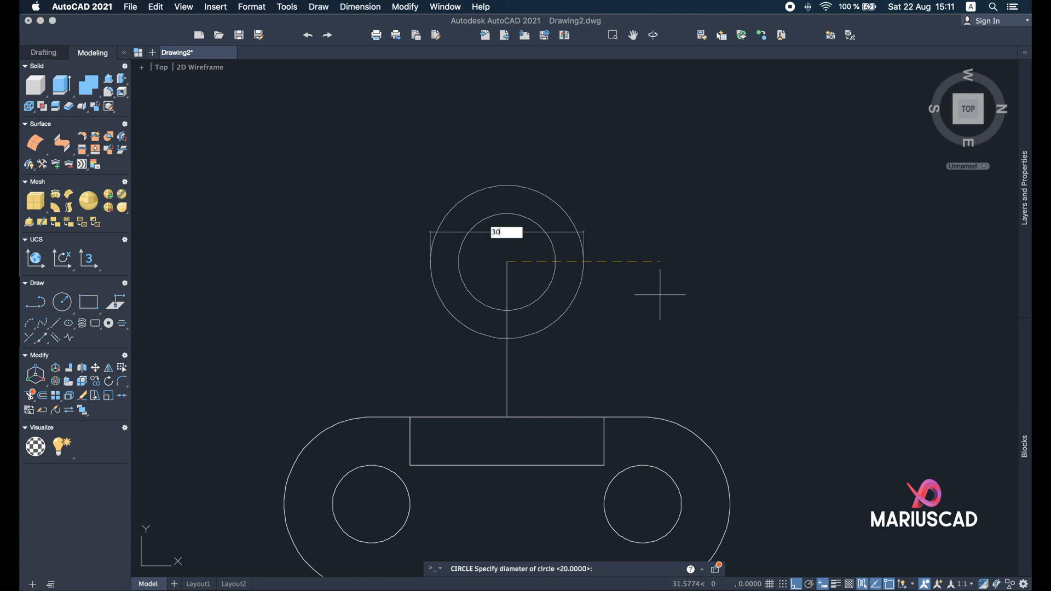
key("Enter")
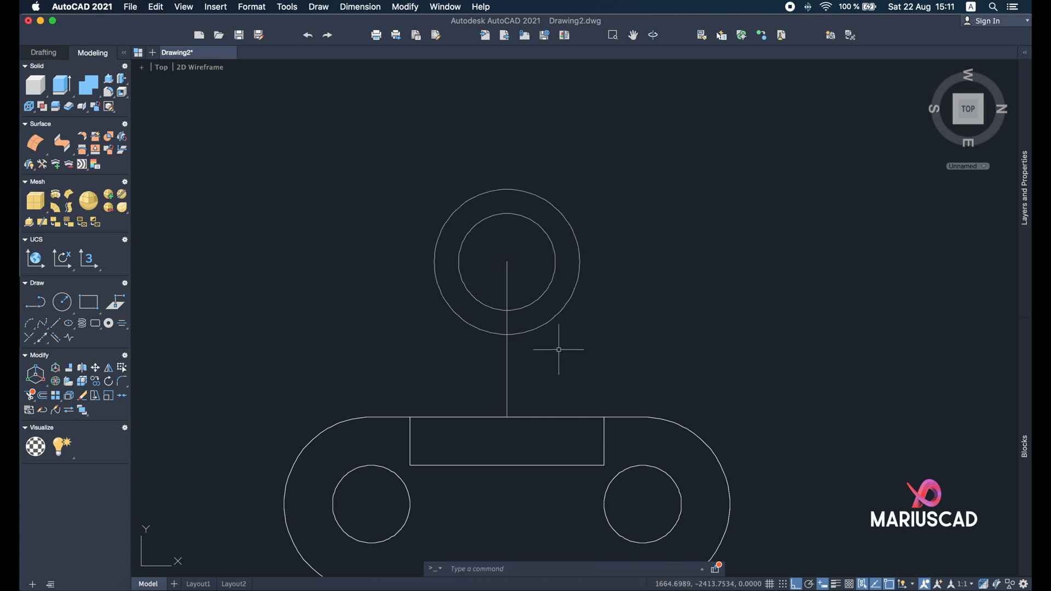
mouse_move(549, 361)
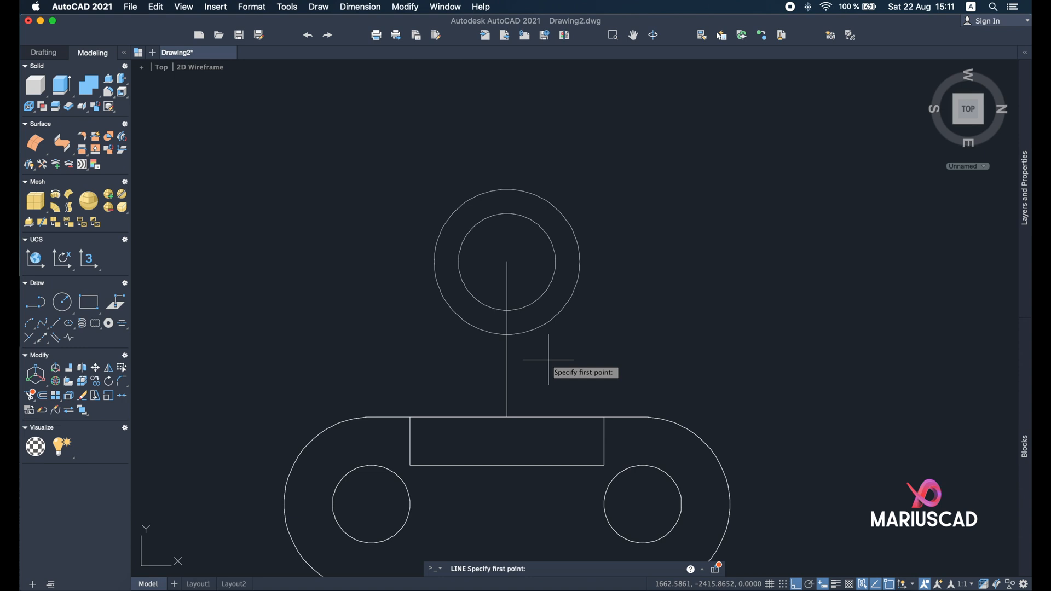
Draw two lines from the wall's corners tangent to the outer Ø30 circle
left_click(411, 418)
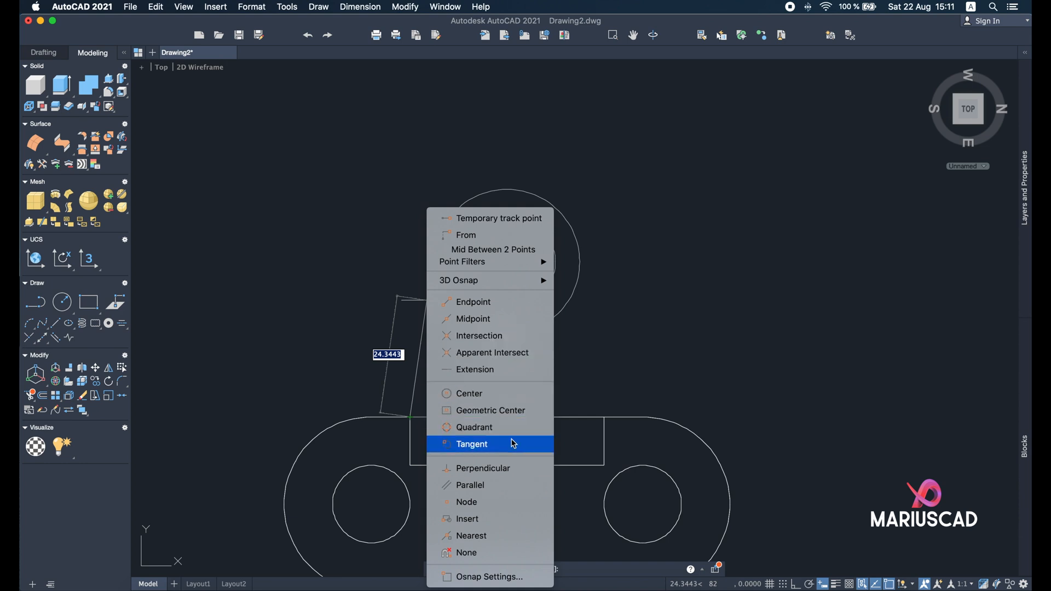
left_click(472, 445)
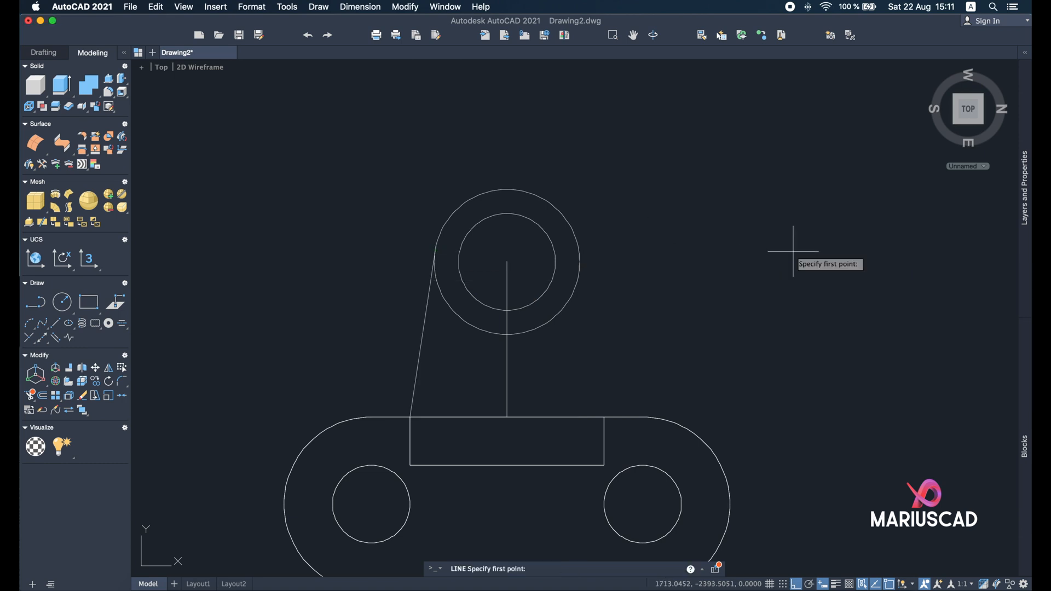
mouse_move(604, 417)
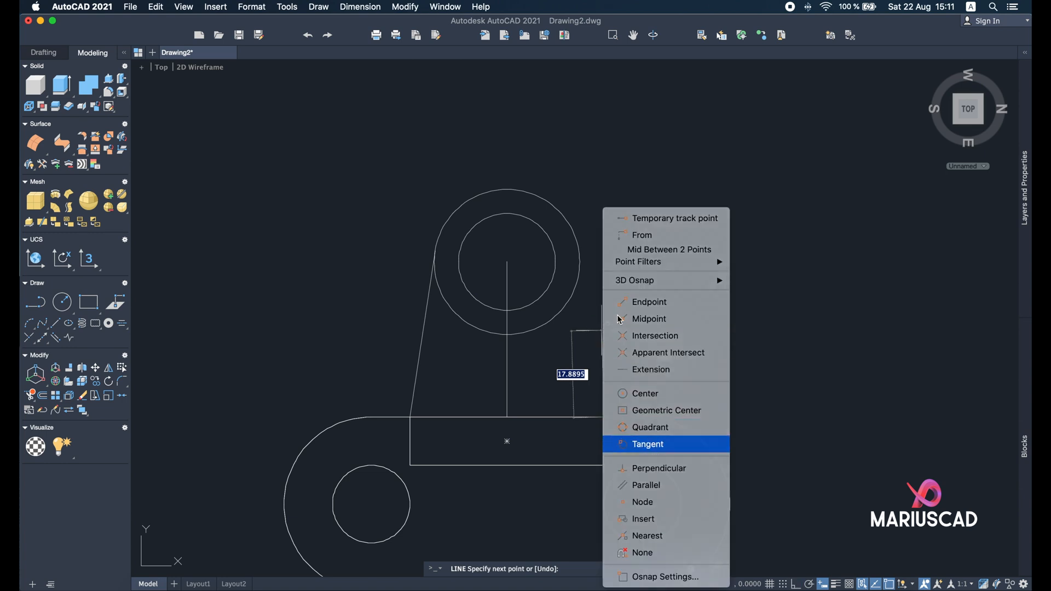
left_click(648, 444)
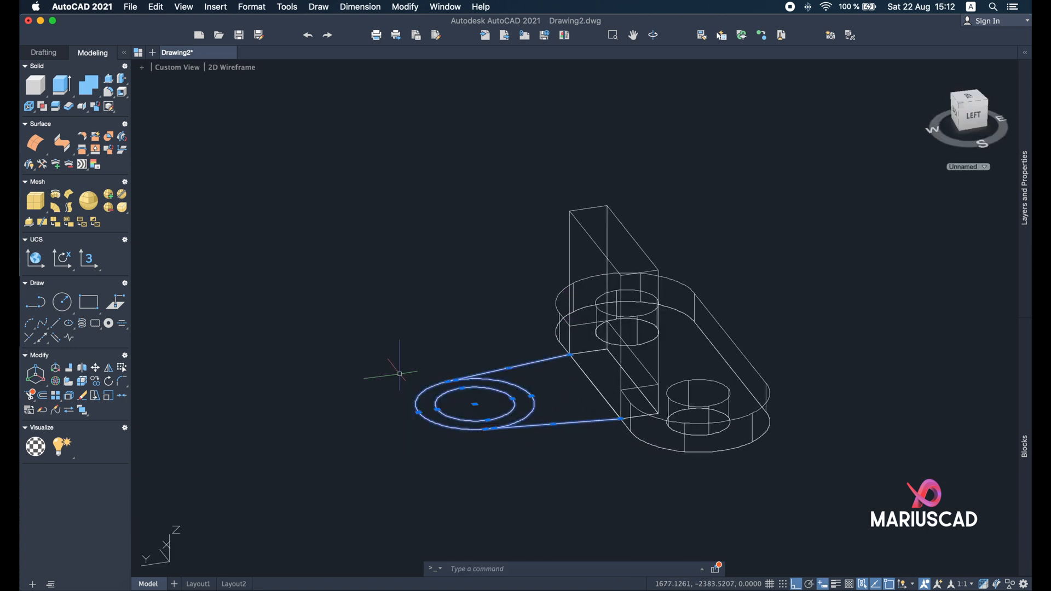
mouse_move(426, 235)
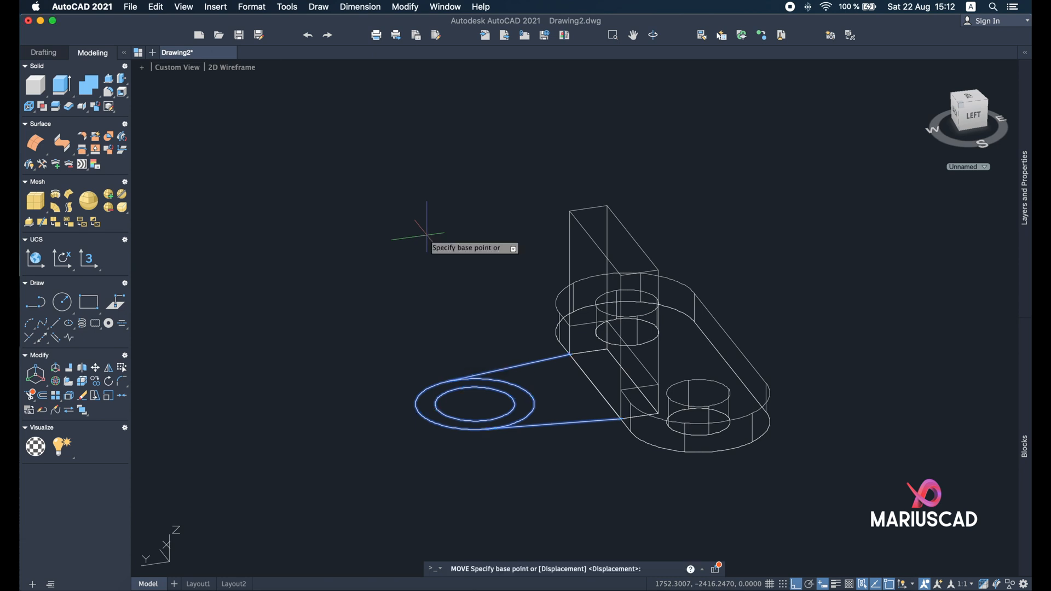
mouse_move(621, 419)
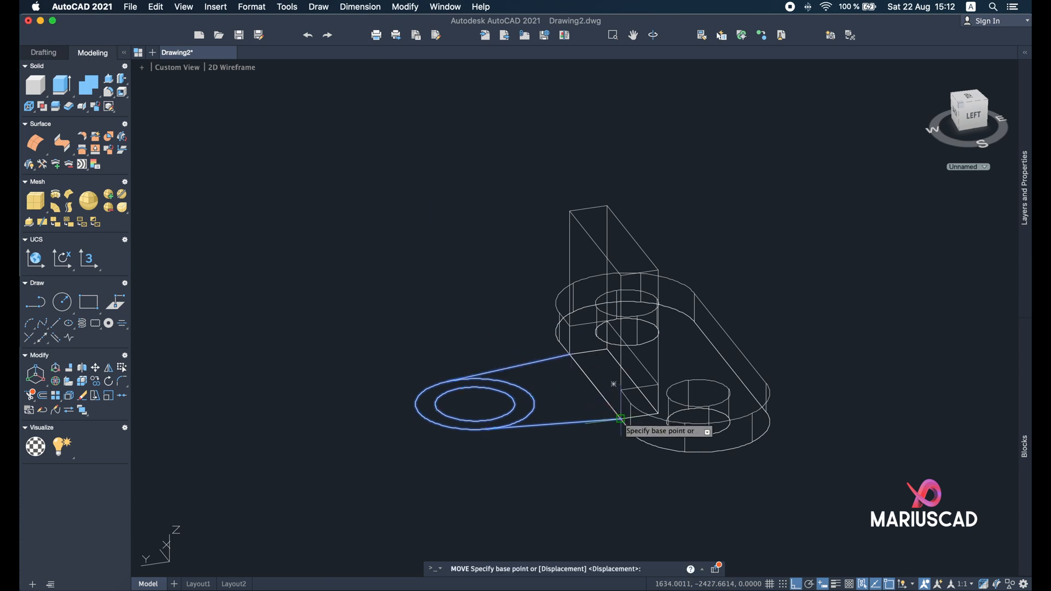
Move the arm profile from its end point onto the wall's top corner
left_click(621, 419)
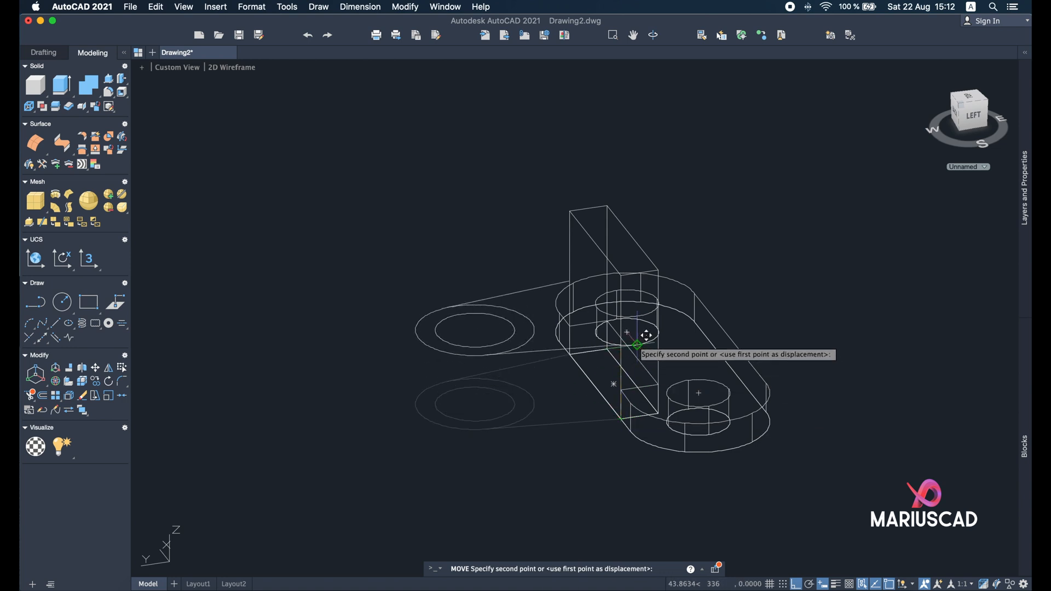
left_click(621, 276)
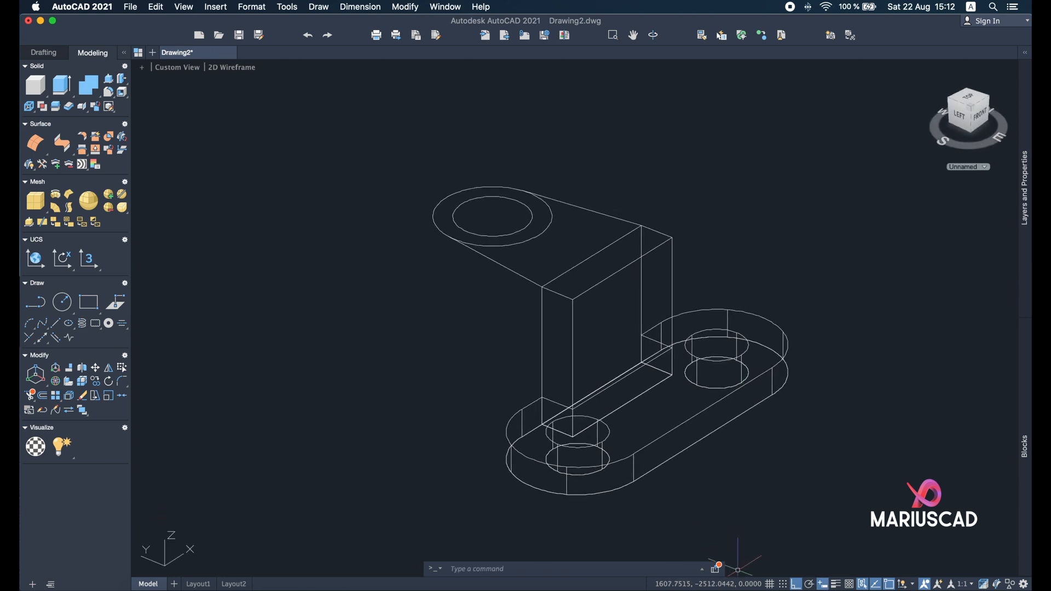
mouse_move(608, 255)
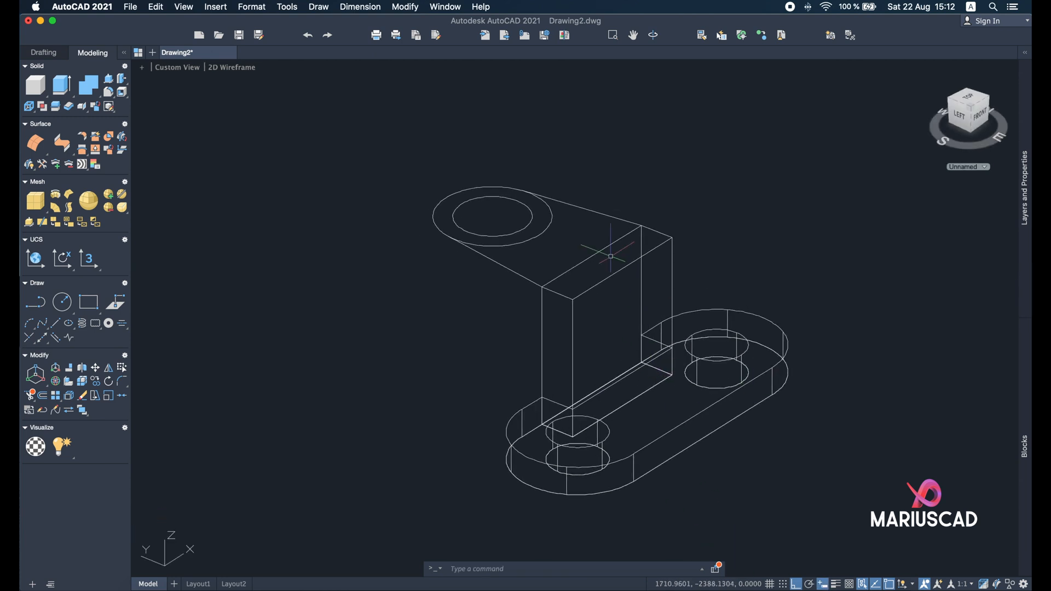
mouse_move(443, 345)
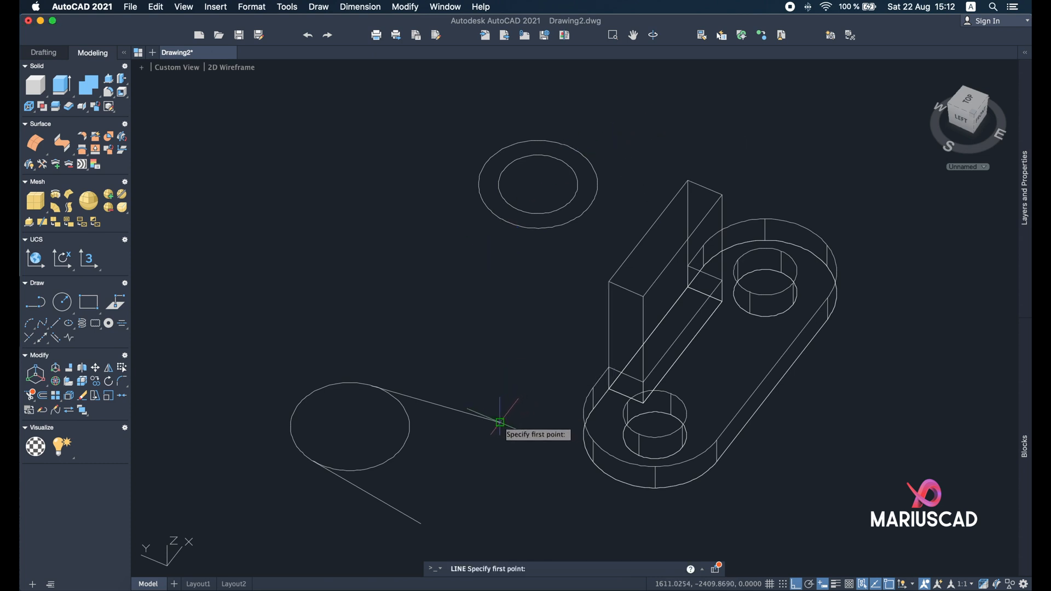
Draw tangent lines meeting at a corner and trim away the unneeded circle arc
left_click(420, 532)
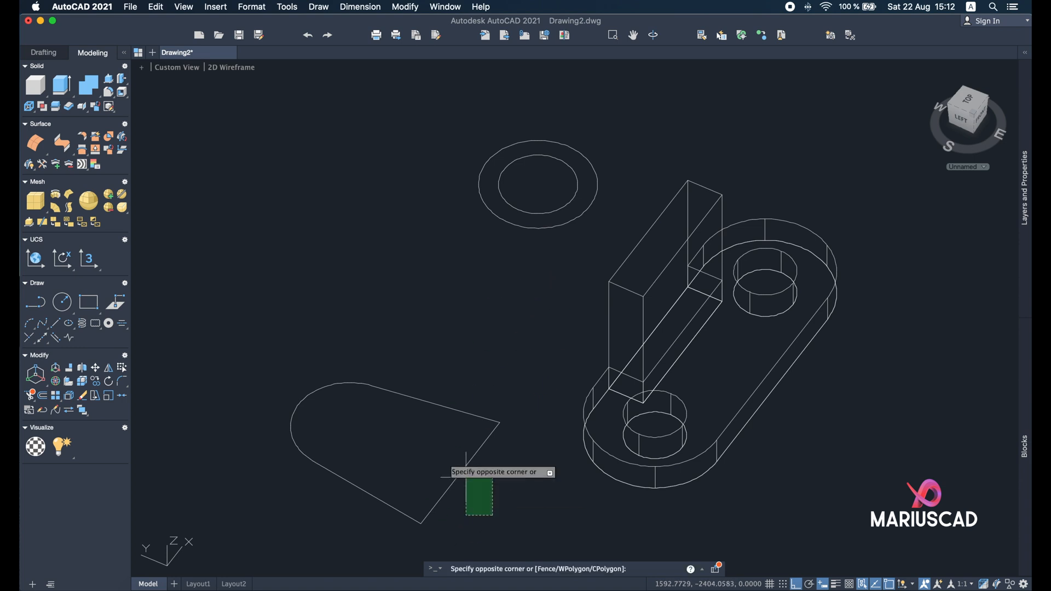
key("Escape")
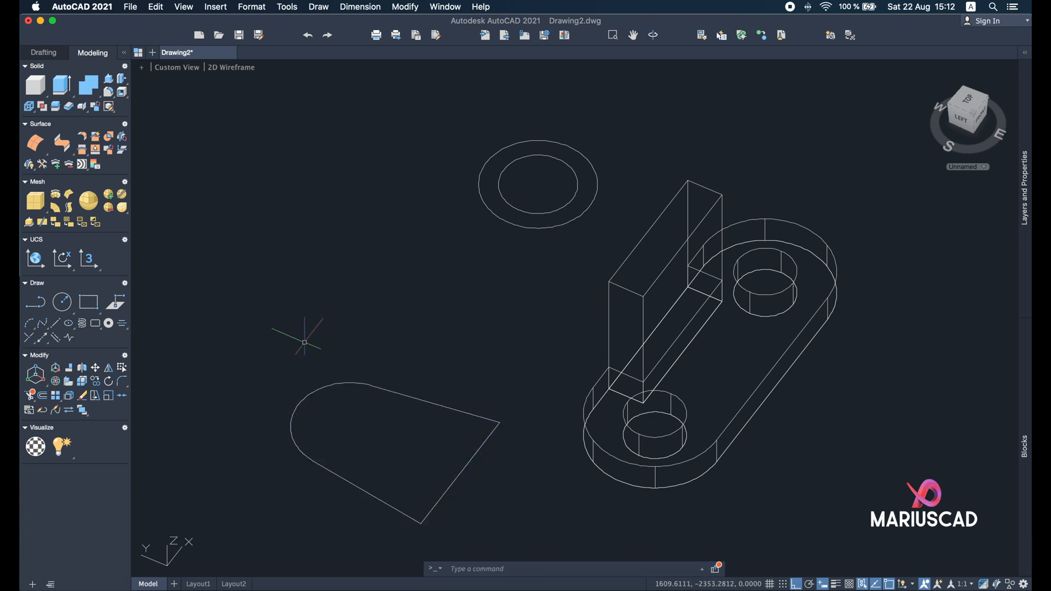
mouse_move(103, 69)
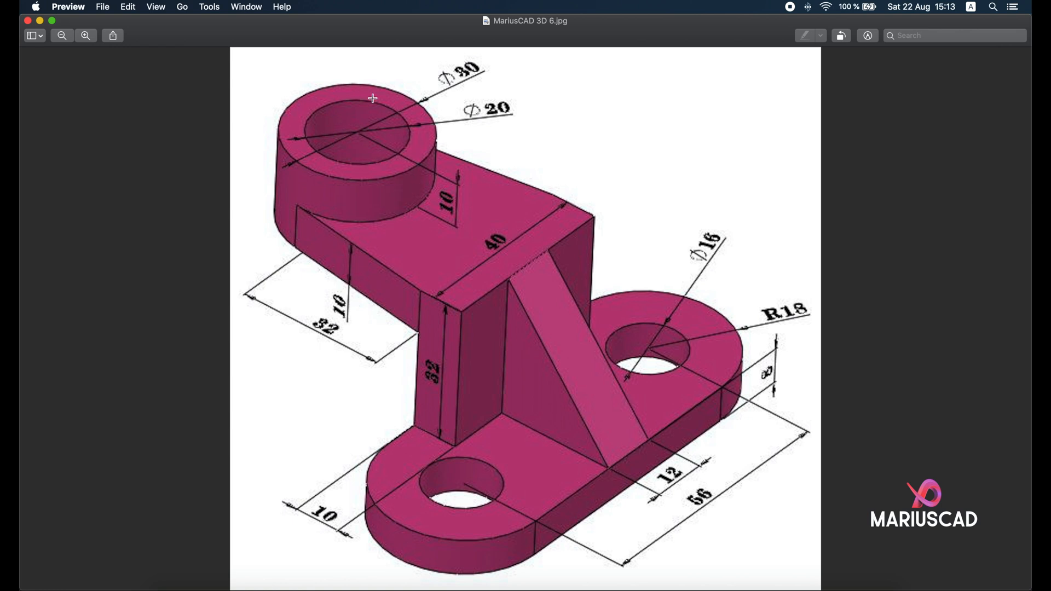
mouse_move(96, 28)
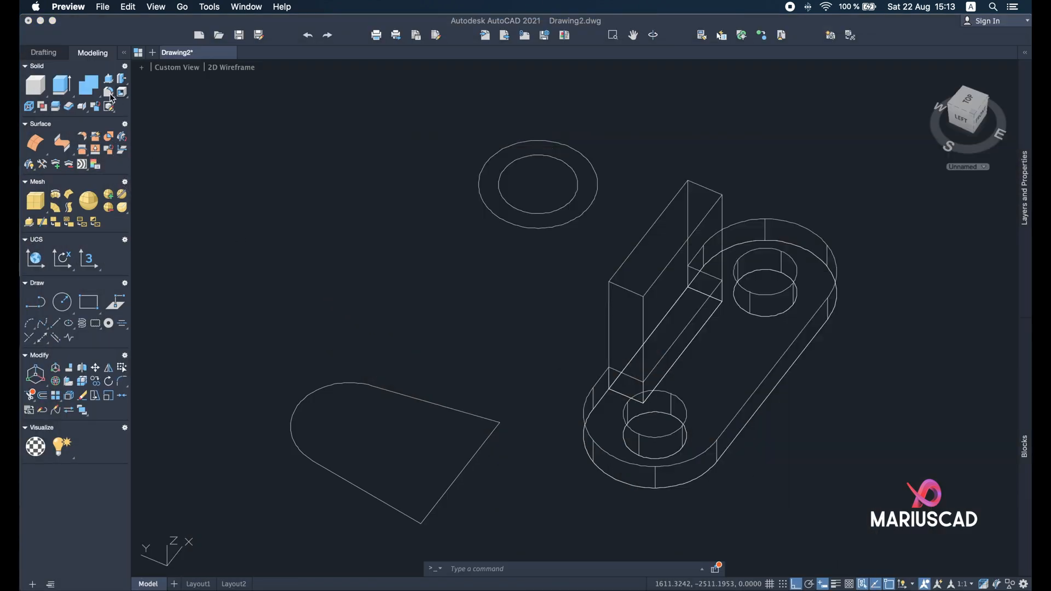
Press-pull the rounded arm outline into a thin plate and move it atop the wall
left_click(108, 91)
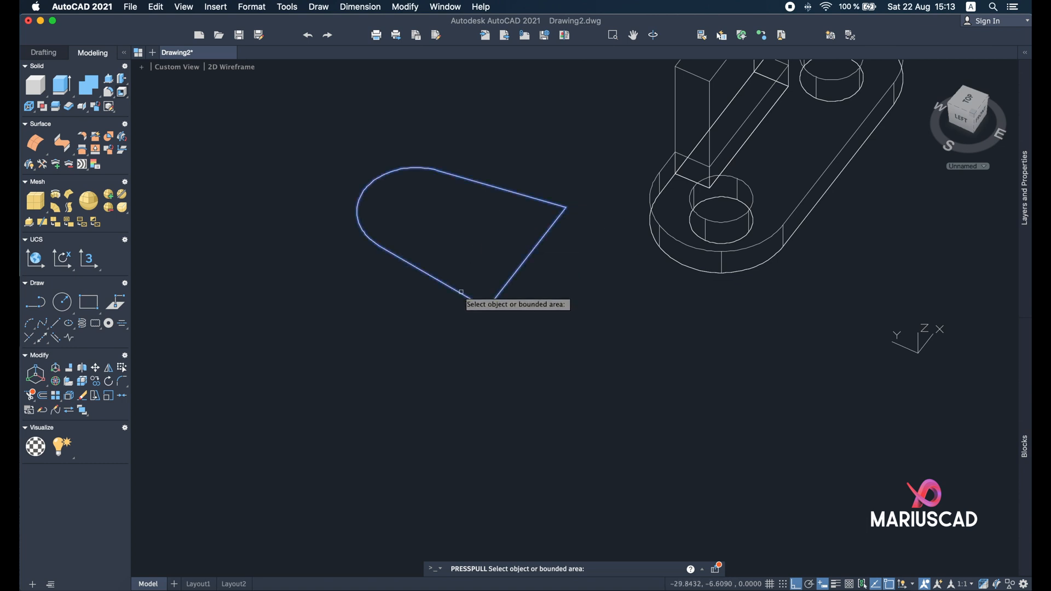
left_click(450, 227)
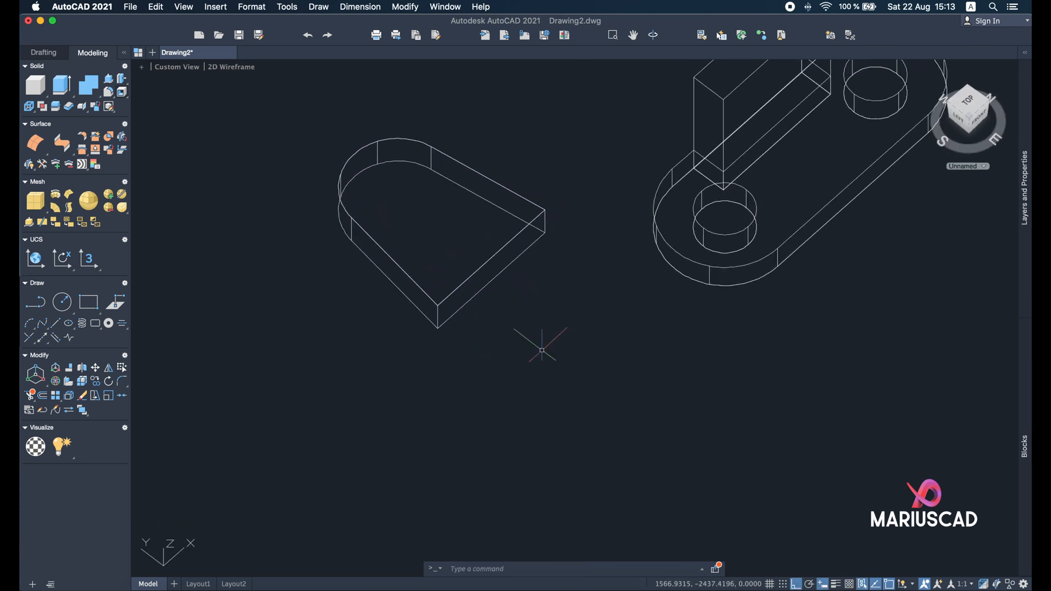
left_click(416, 196)
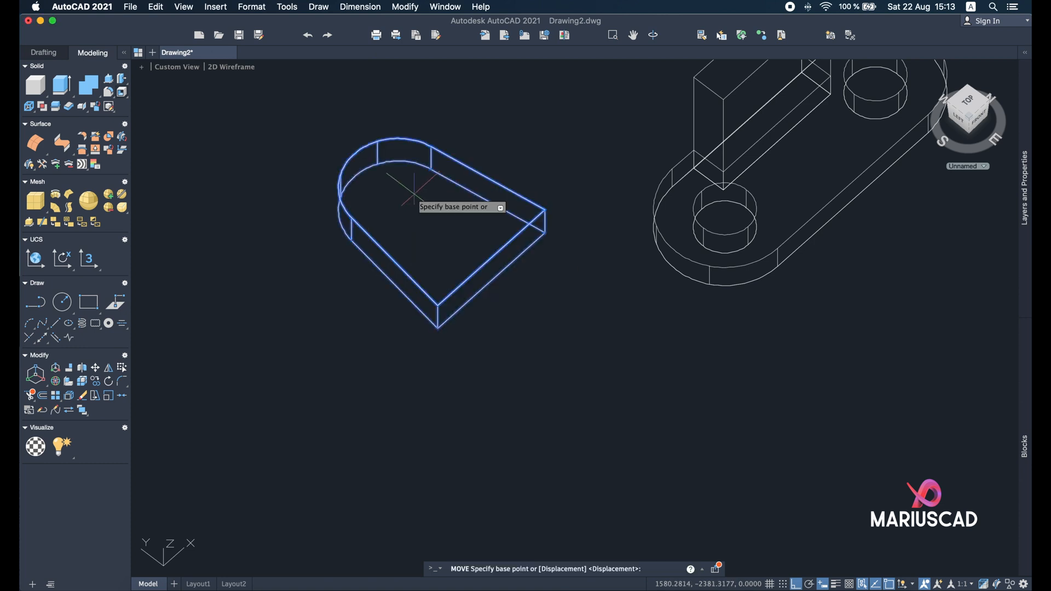
left_click(430, 211)
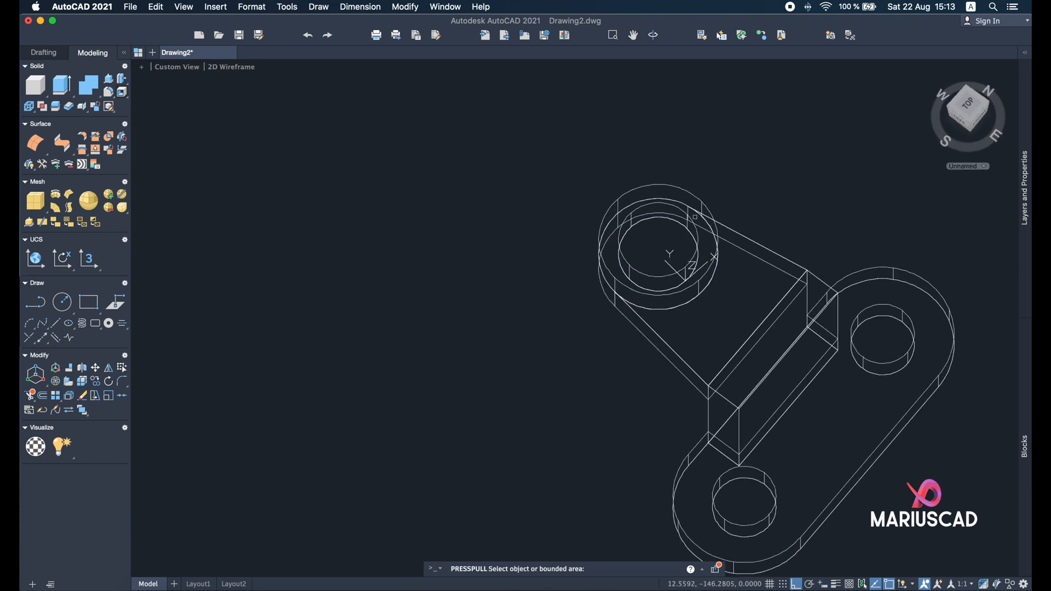
Press-pull the ring into a hollow cylindrical boss and display the bracket Shaded with Edges
left_click(660, 260)
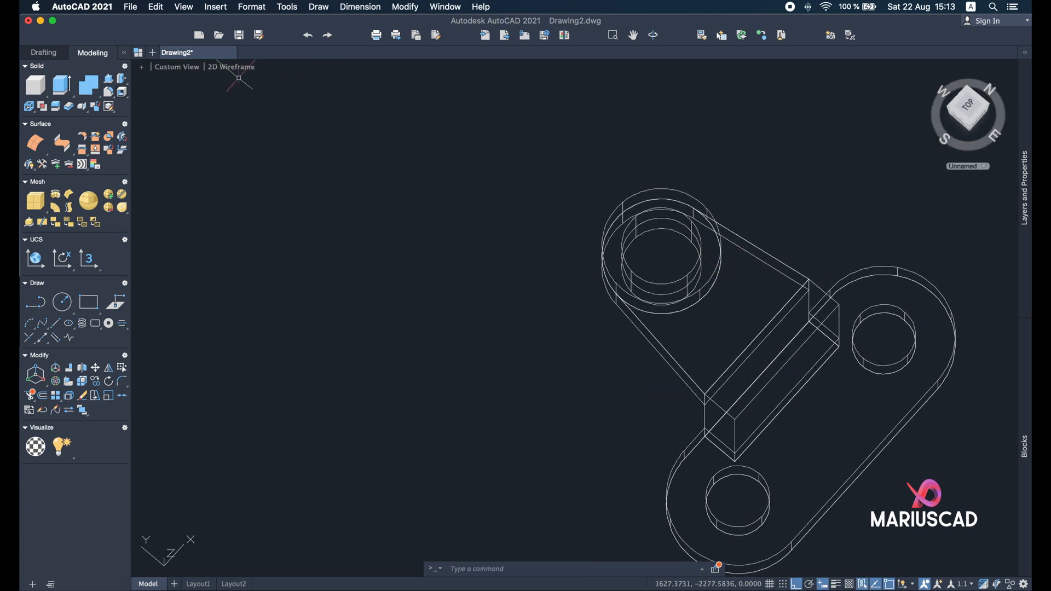
left_click(230, 66)
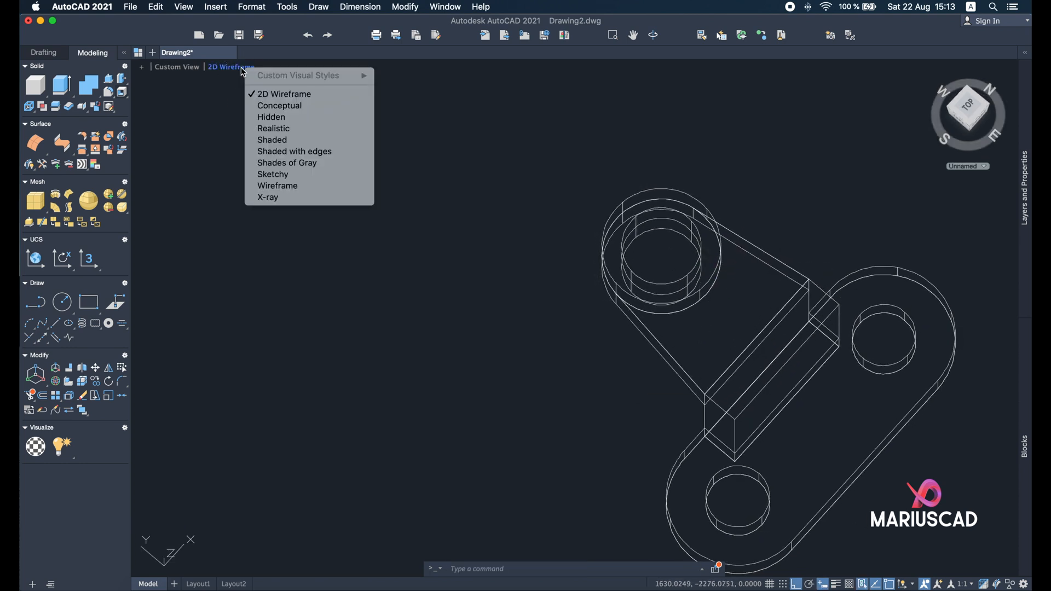
left_click(294, 151)
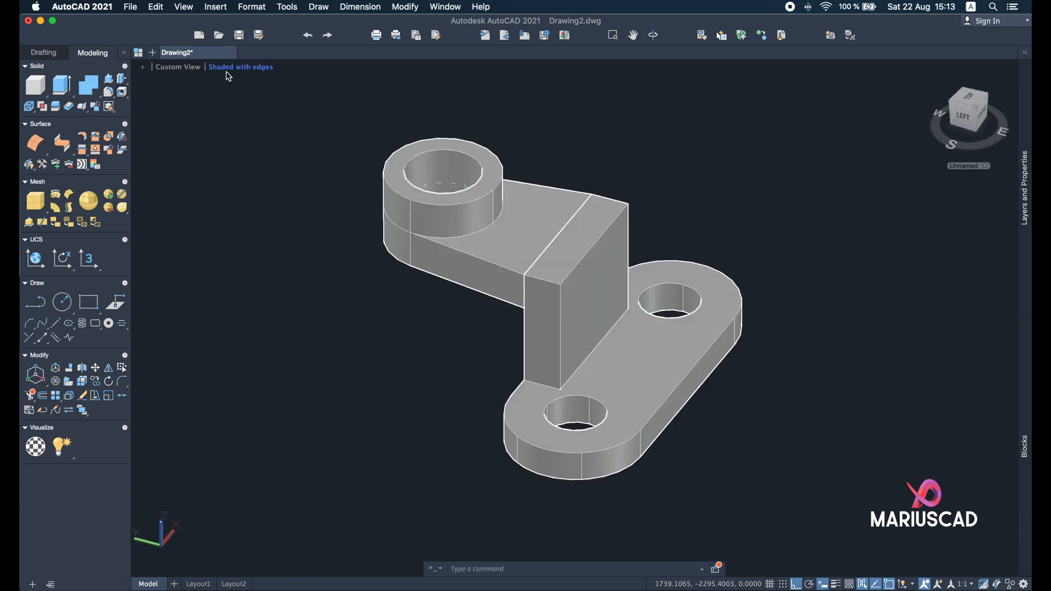
left_click(241, 66)
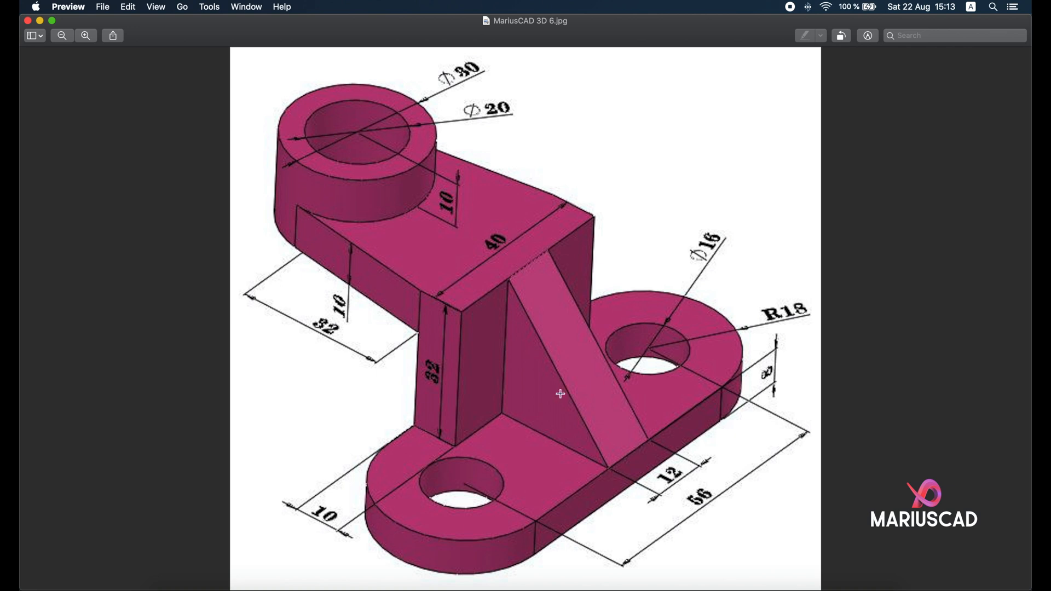
mouse_move(528, 284)
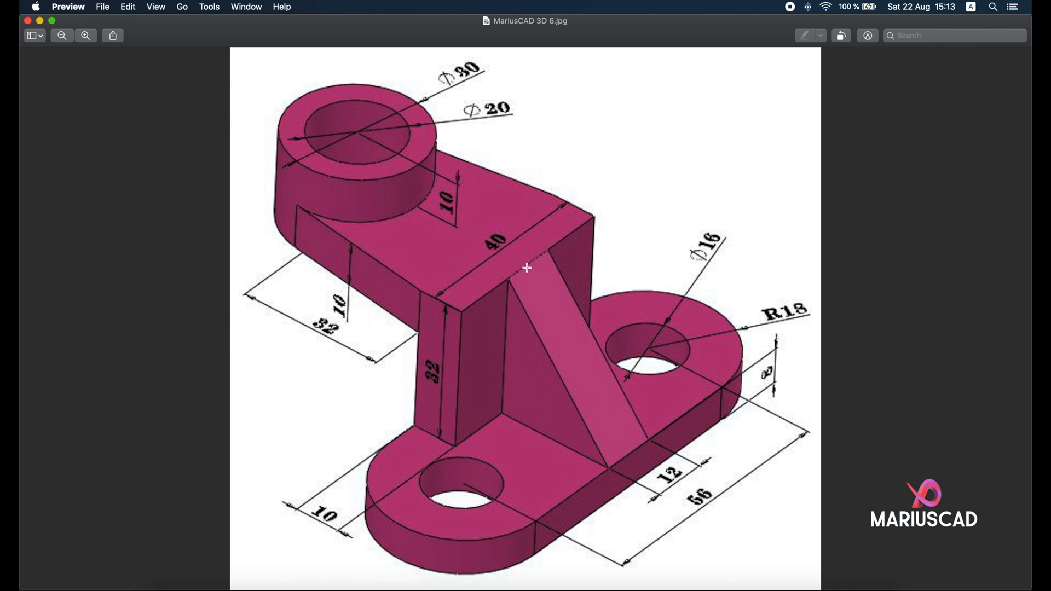
mouse_move(618, 469)
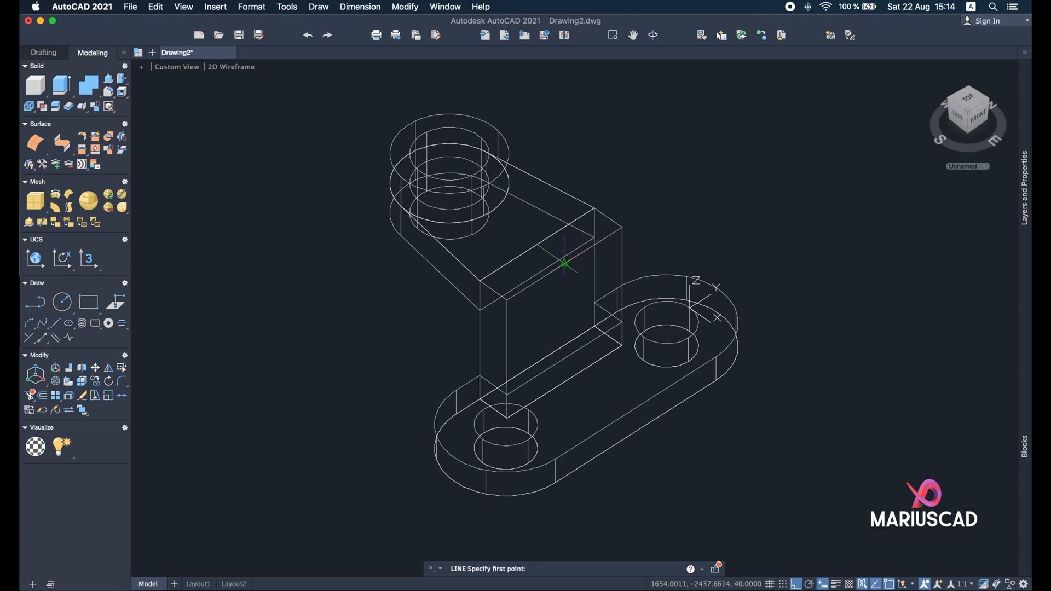
Draw a guide line at the wall top, align the UCS to Front view, and outline the rib triangle
left_click(564, 264)
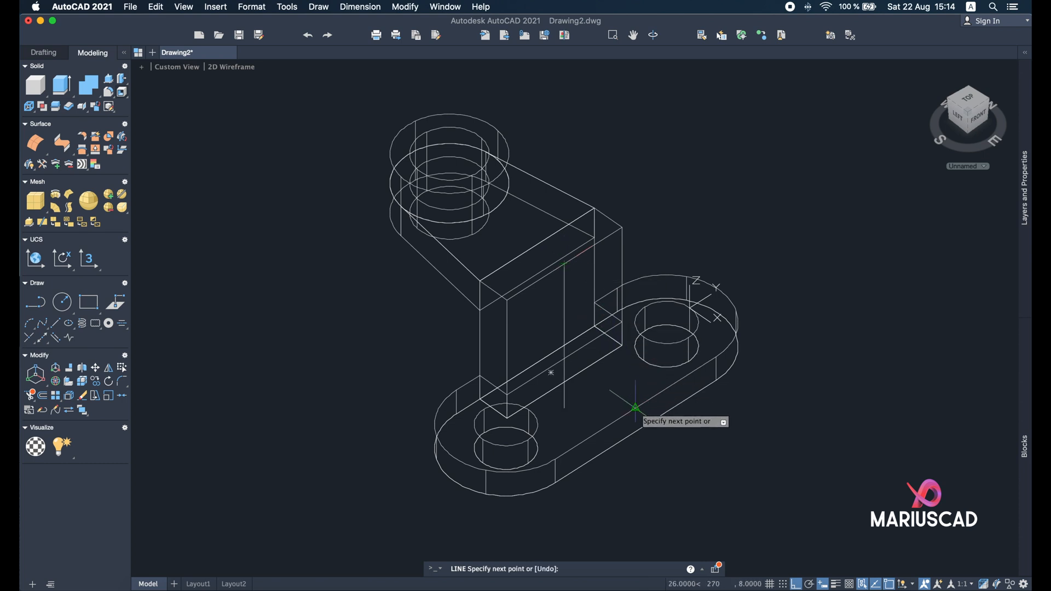
key("Escape")
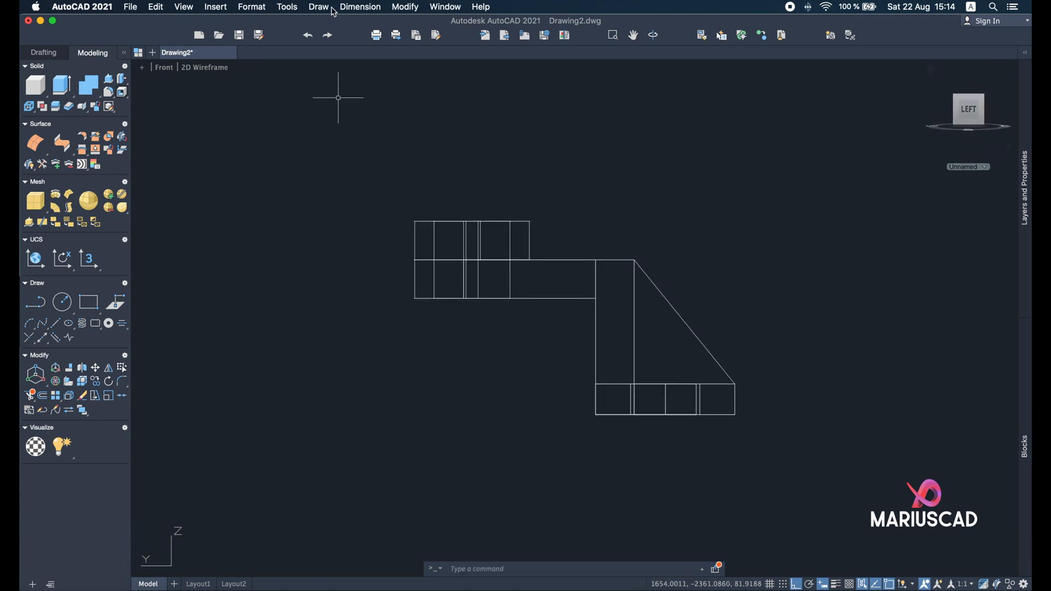
left_click(287, 6)
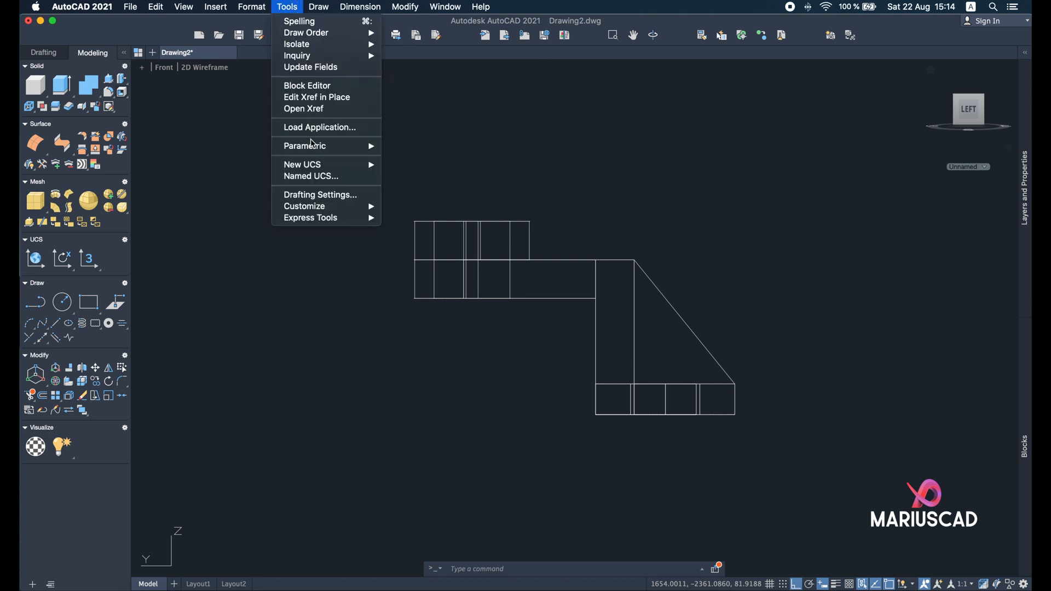
mouse_move(302, 165)
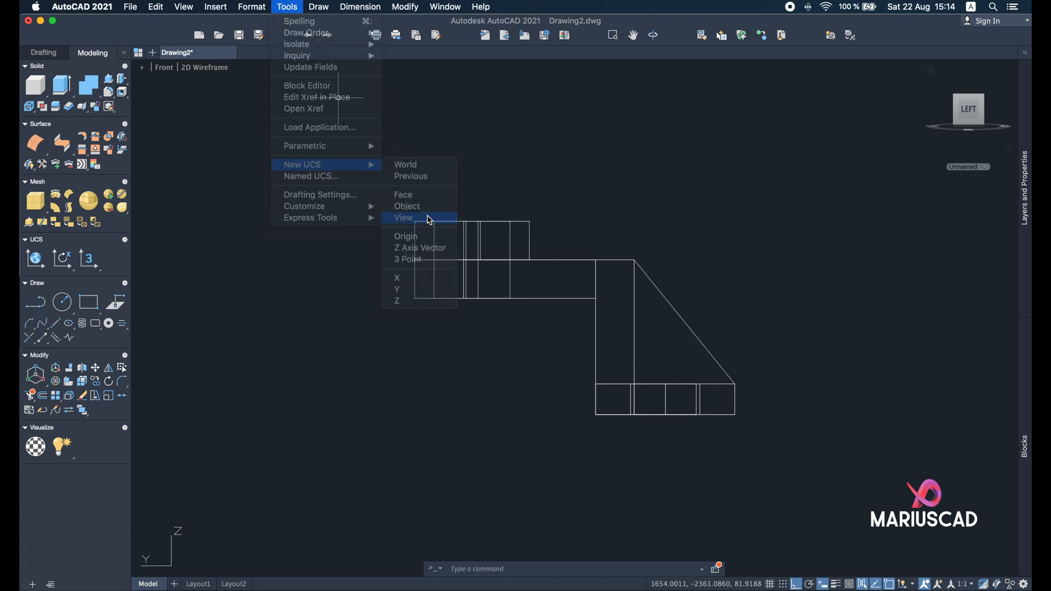
left_click(403, 218)
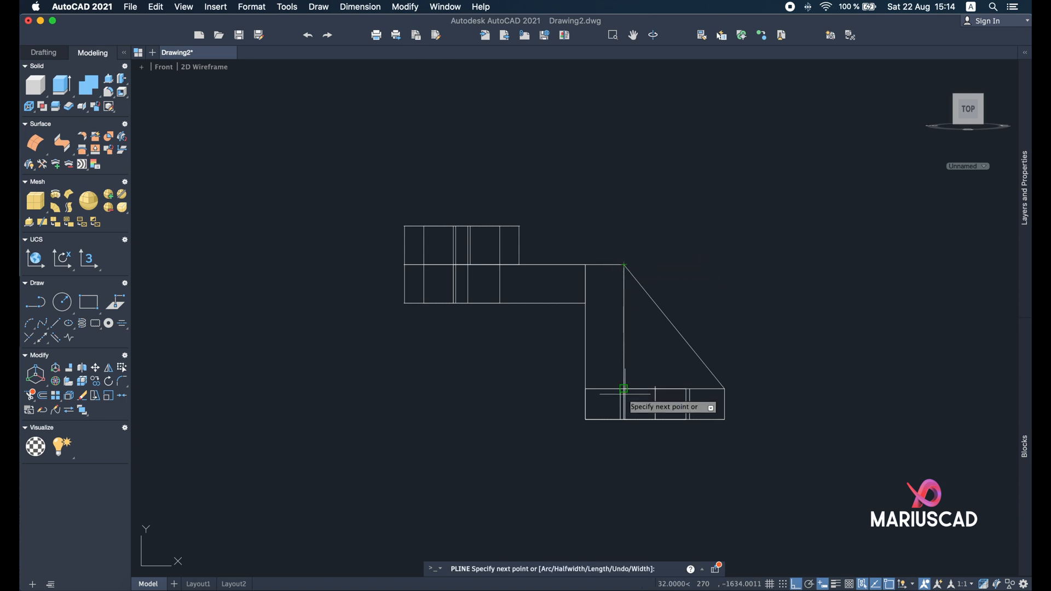
left_click(722, 389)
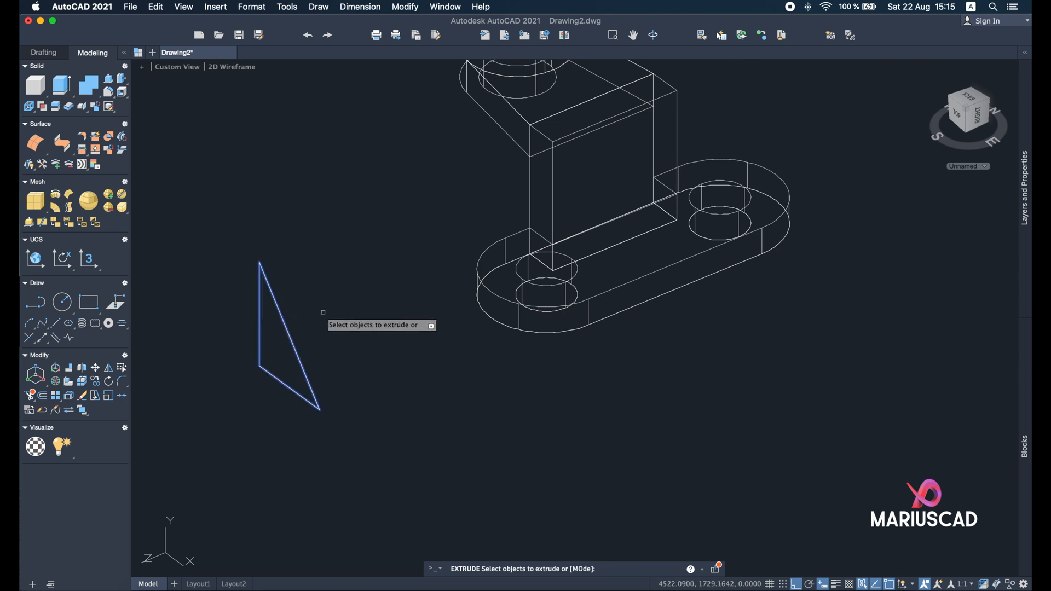
Extrude the triangle 12 thick and window-select all the bracket solids to union them
type("12")
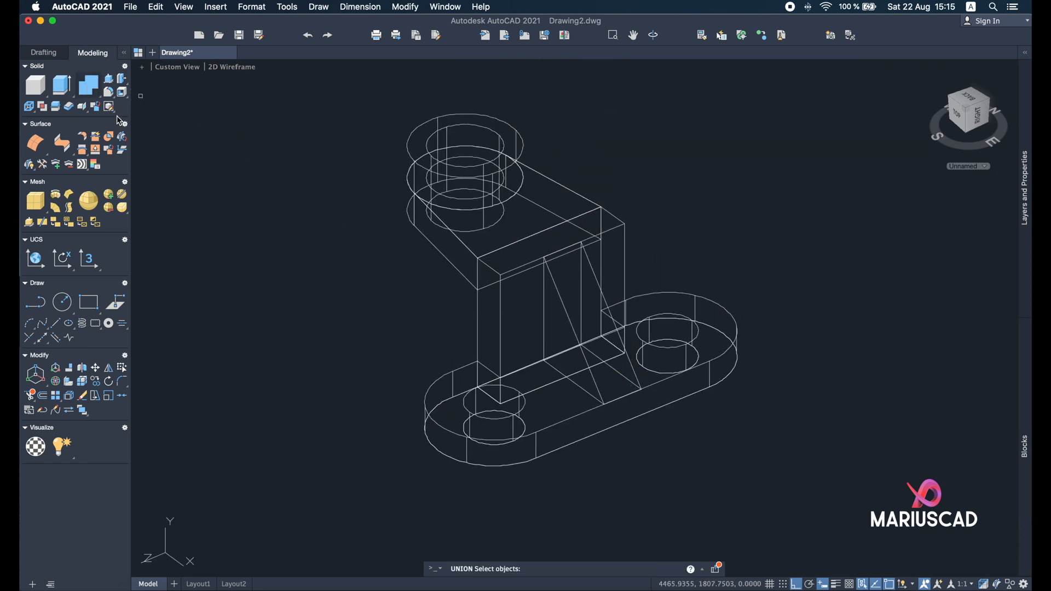
left_click_drag(349, 164, 660, 444)
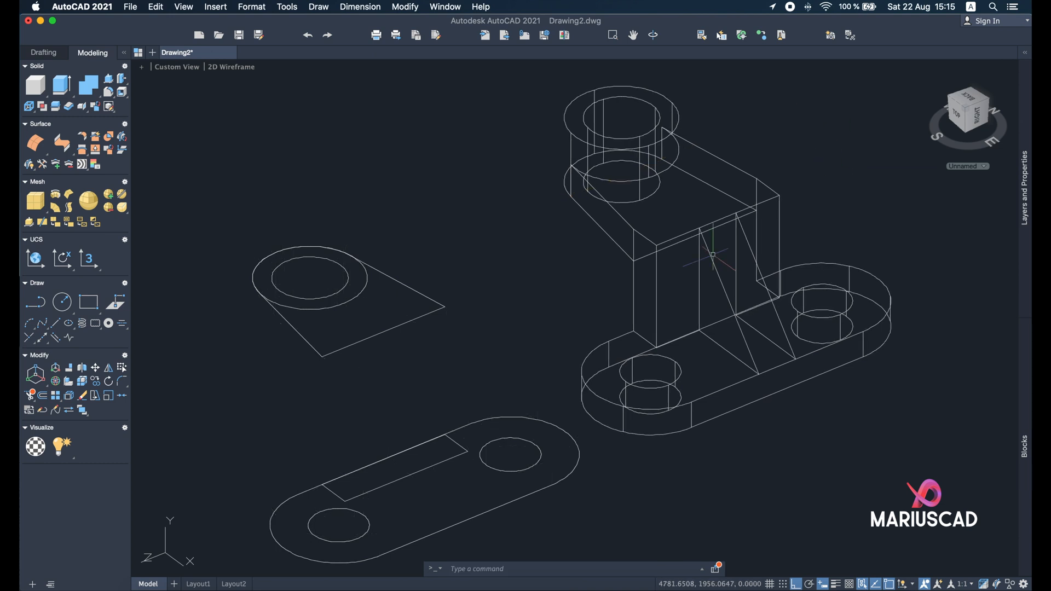
Delete the leftover flat outlines and pick the Shaded with edges visual style
left_click(422, 474)
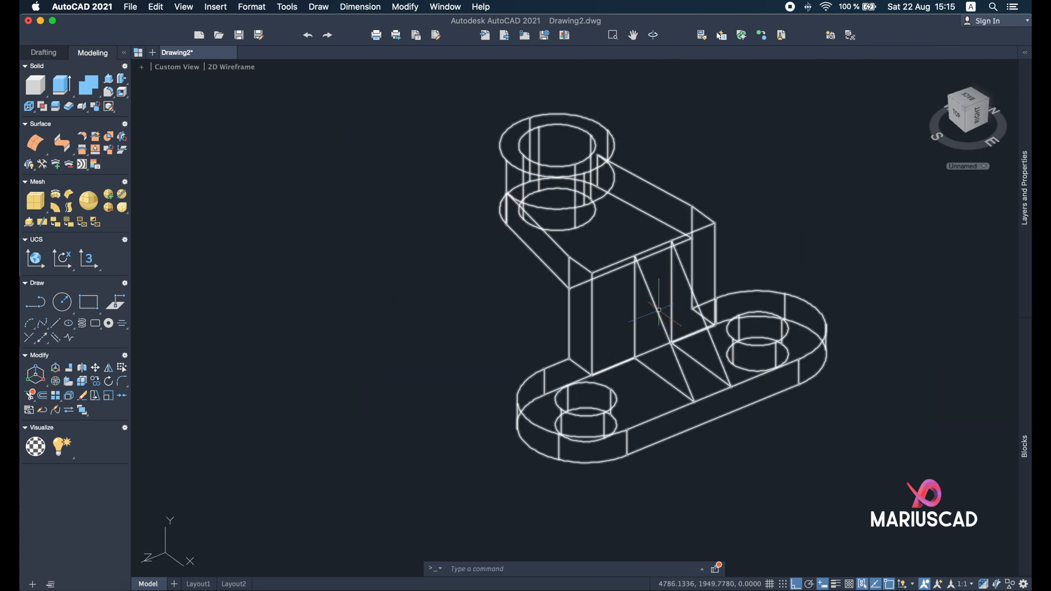
left_click(231, 67)
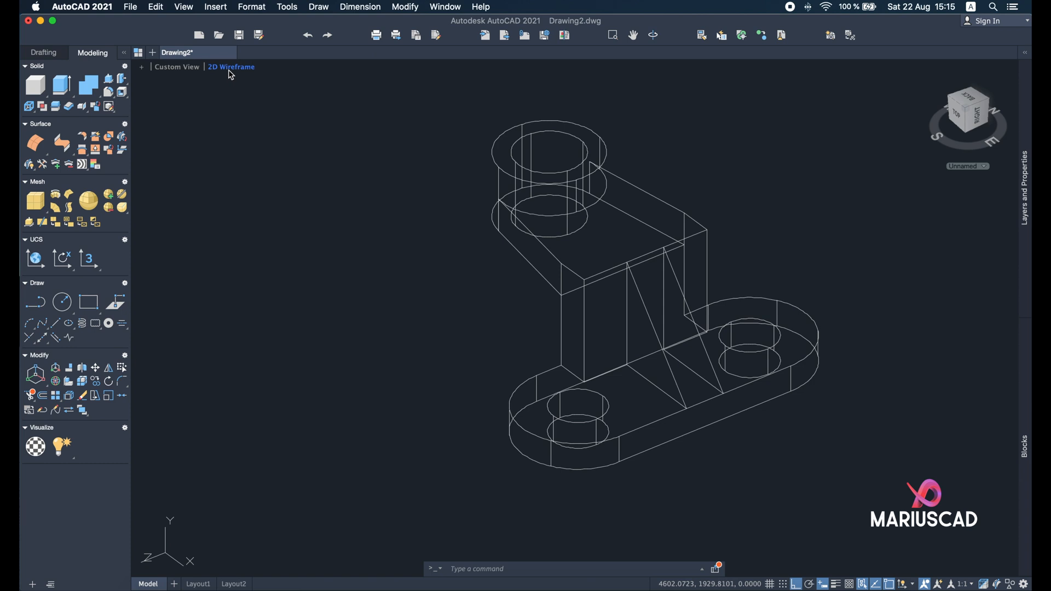
left_click(230, 67)
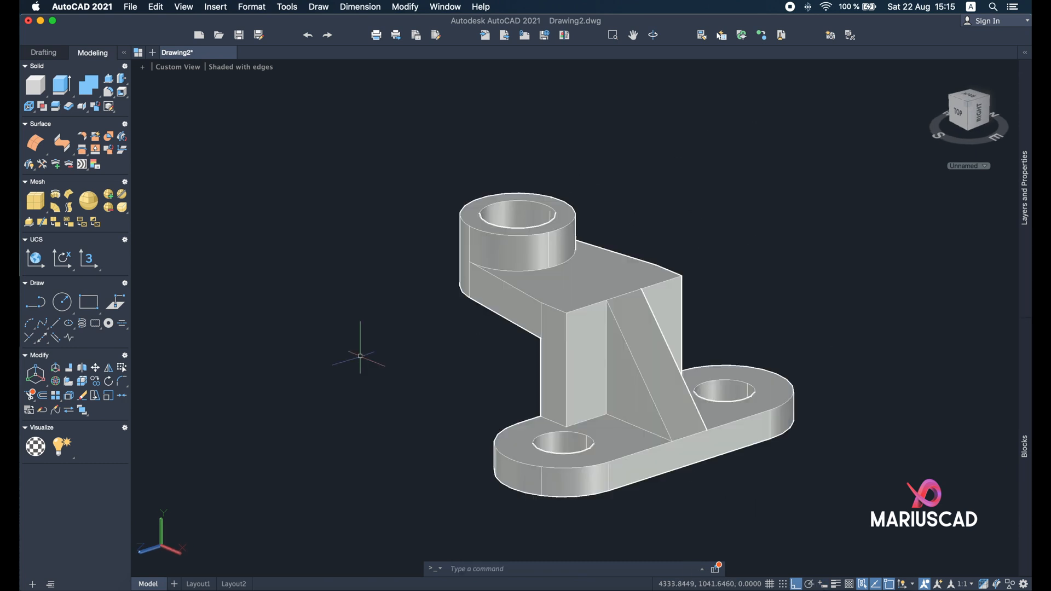
mouse_move(821, 282)
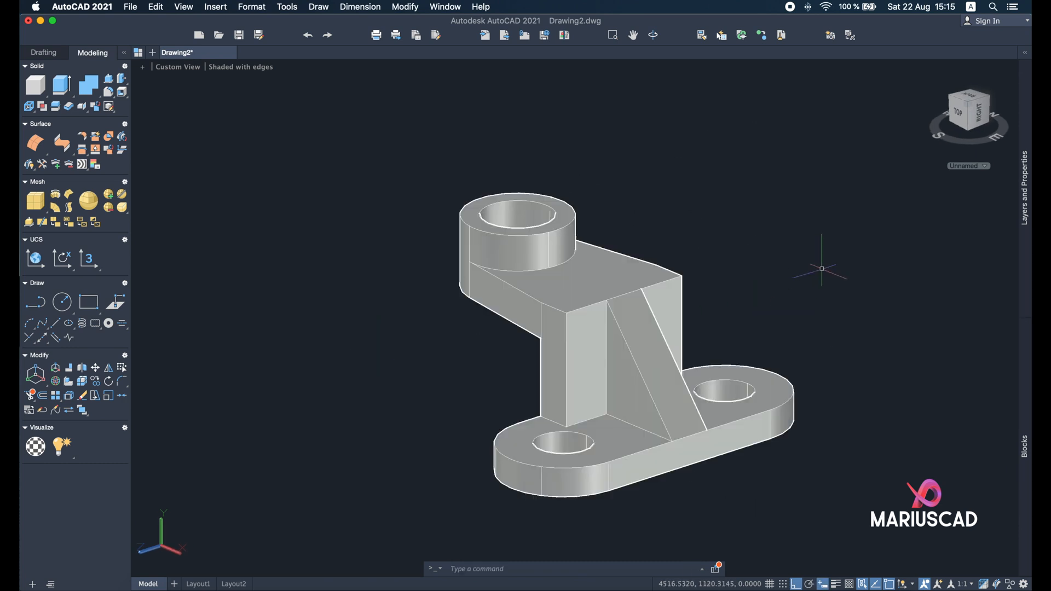